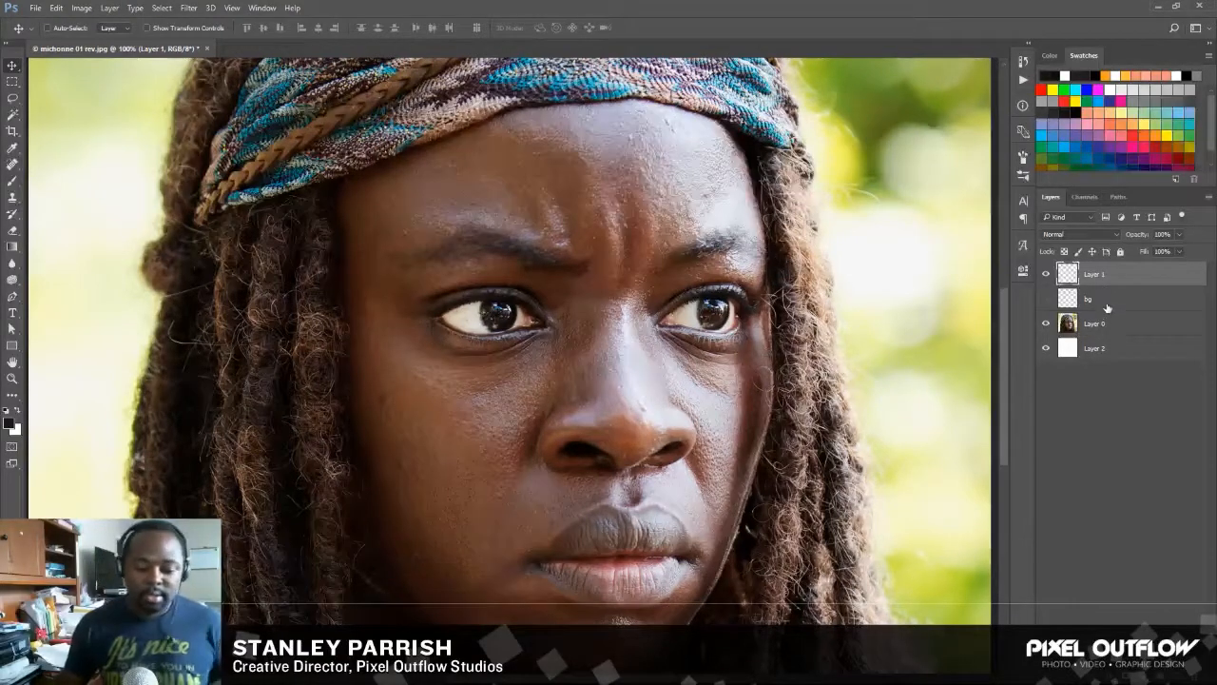
- Rename the empty top layer to 'eyelash' and open the foreground colour picker
double_click(1095, 274)
text(eyelash)
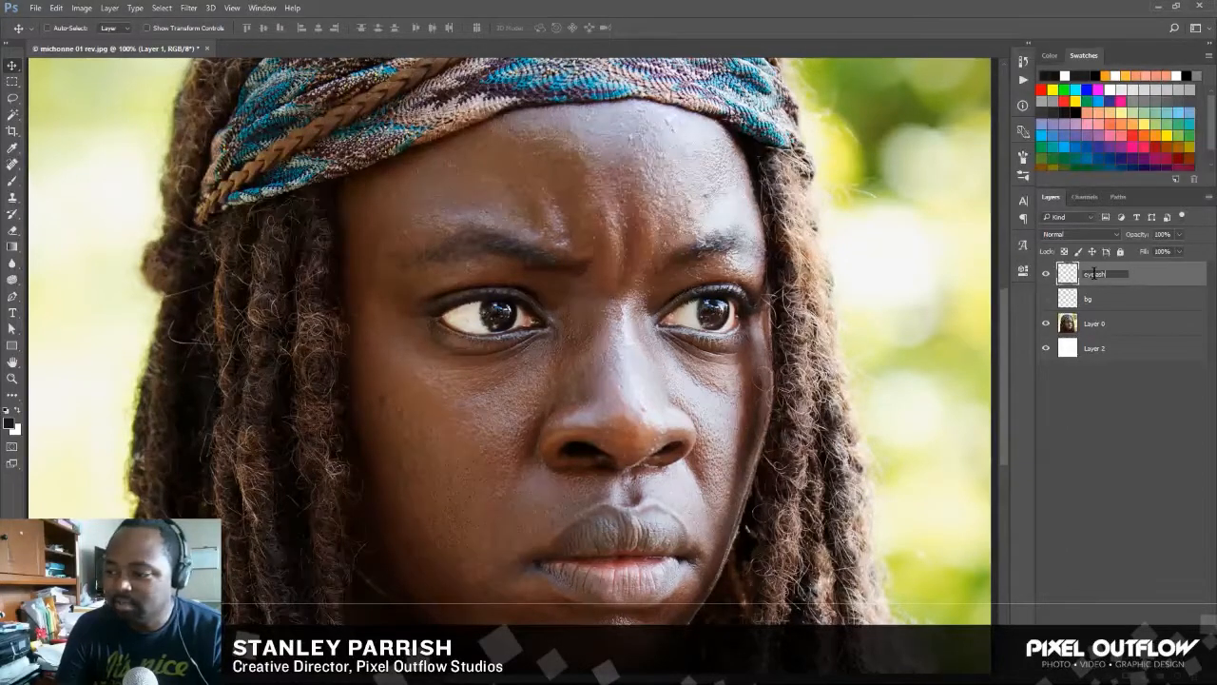
double_click(1098, 274)
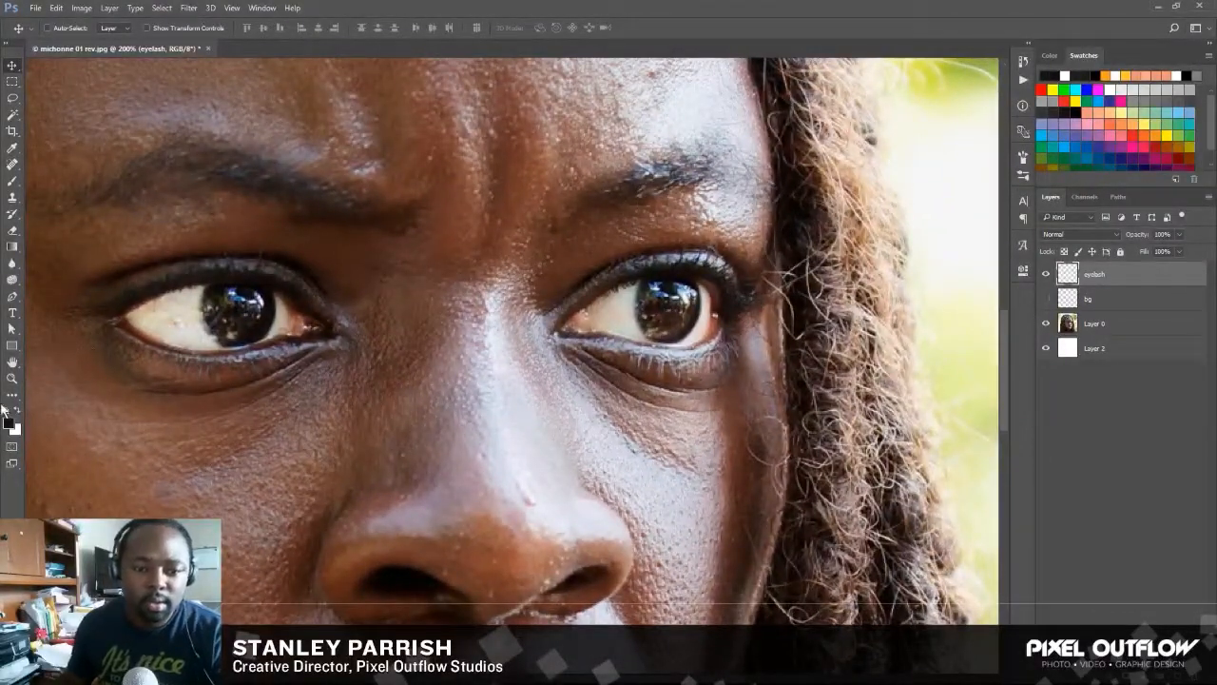
click(6, 414)
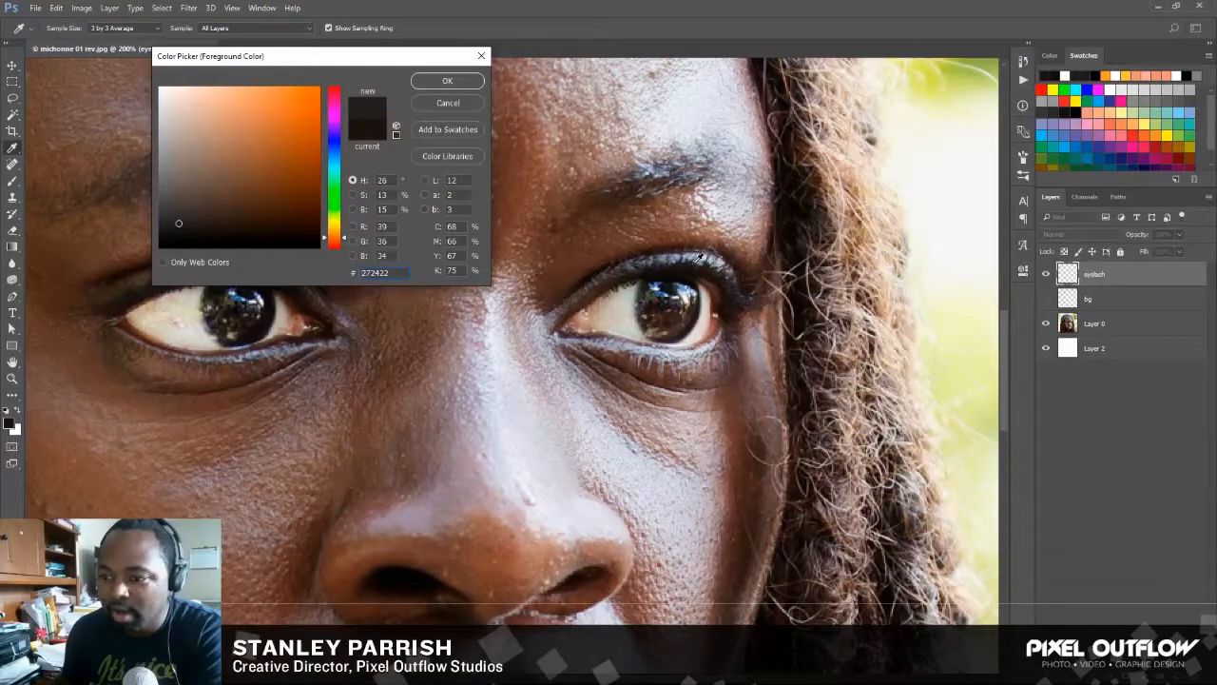
- Accept the very dark brown foreground colour and adjust the brush tip settings
click(447, 80)
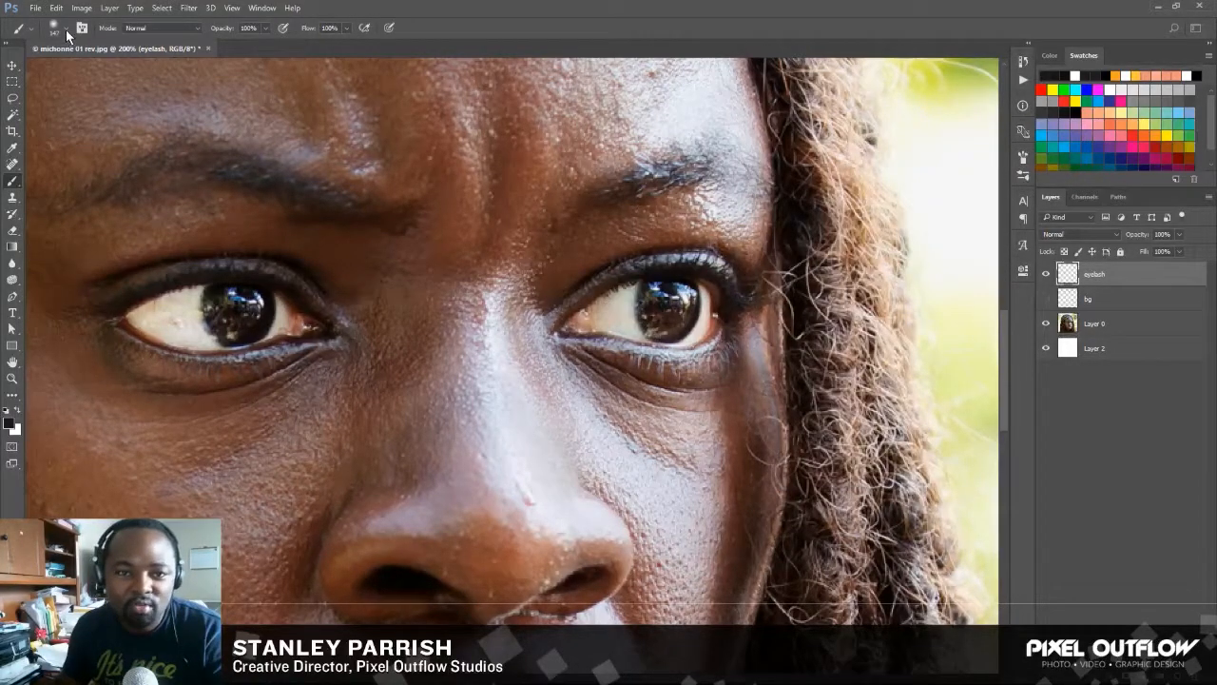
click(80, 28)
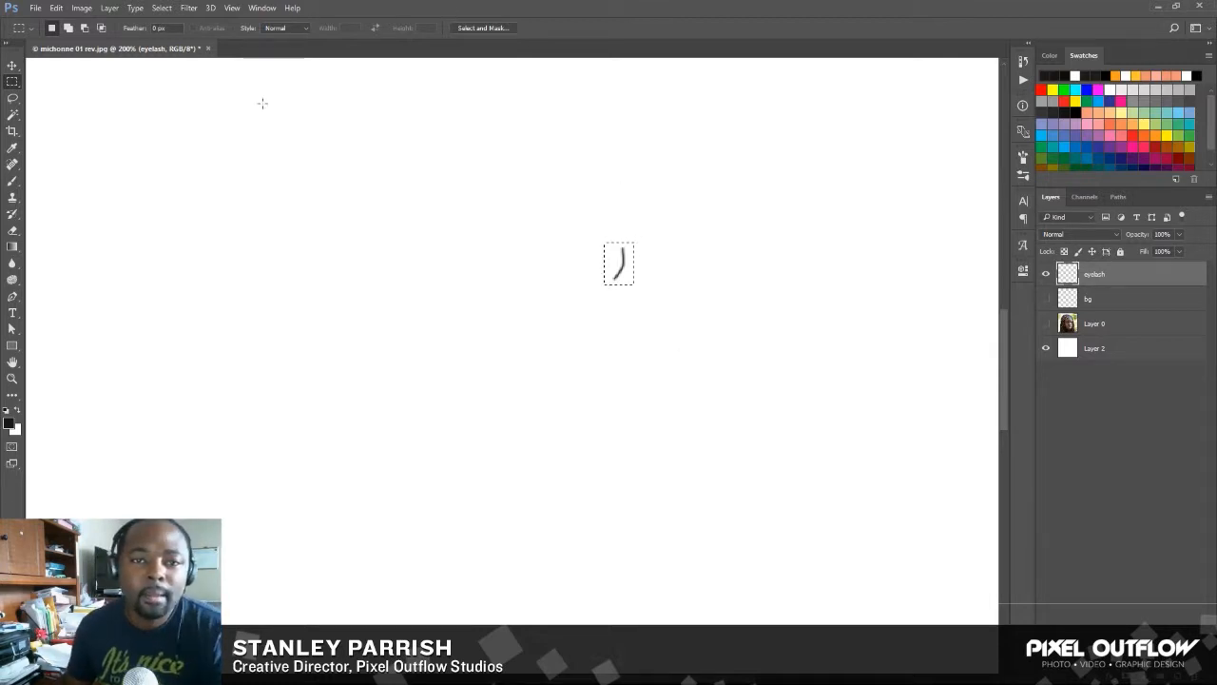
- Define a brush preset from the selected lash stroke named 'Eyelash 01'
click(55, 7)
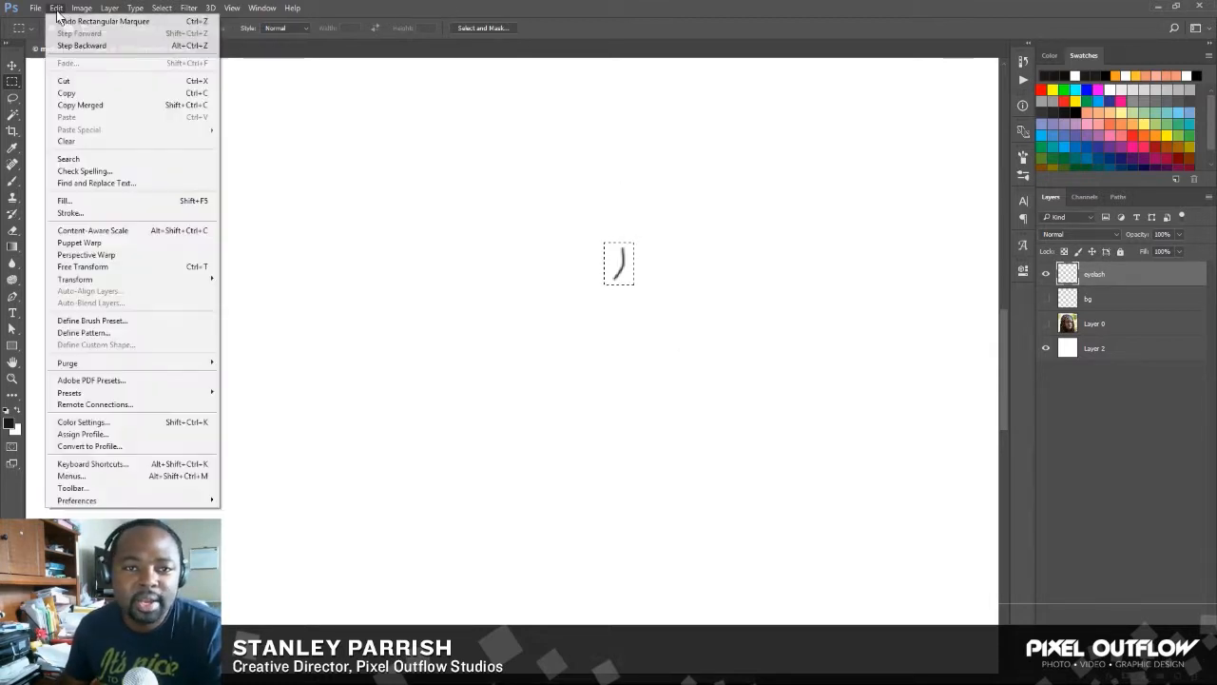
mouse_move(127, 321)
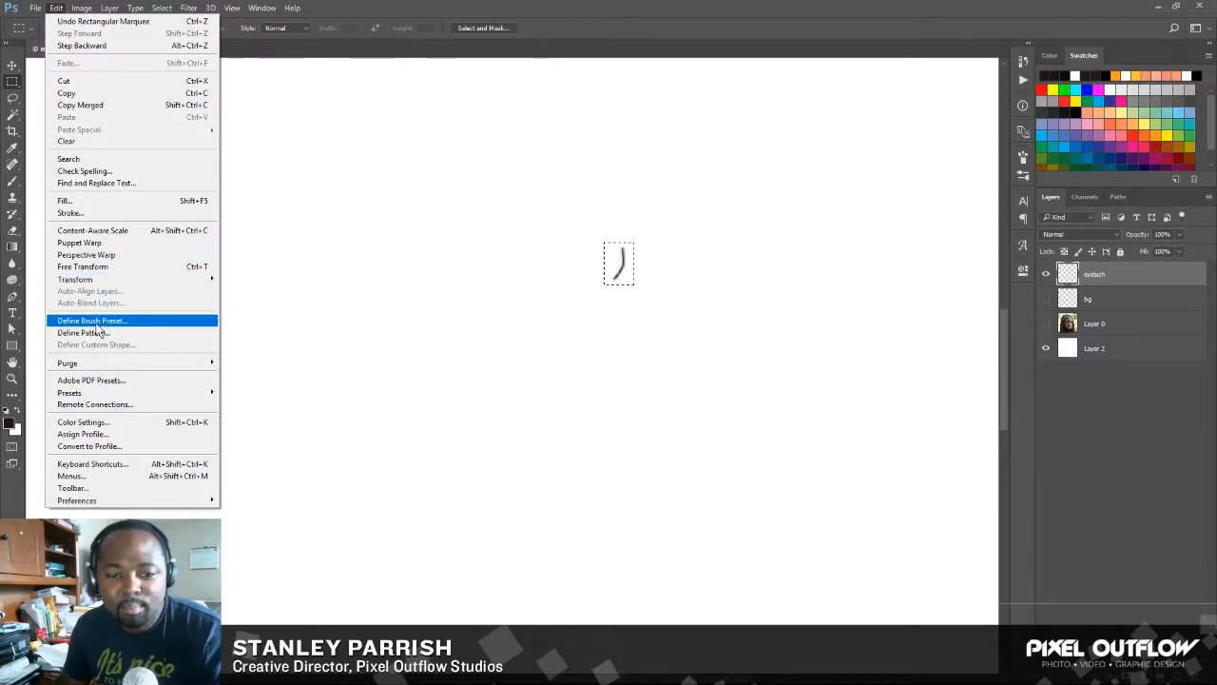
click(92, 319)
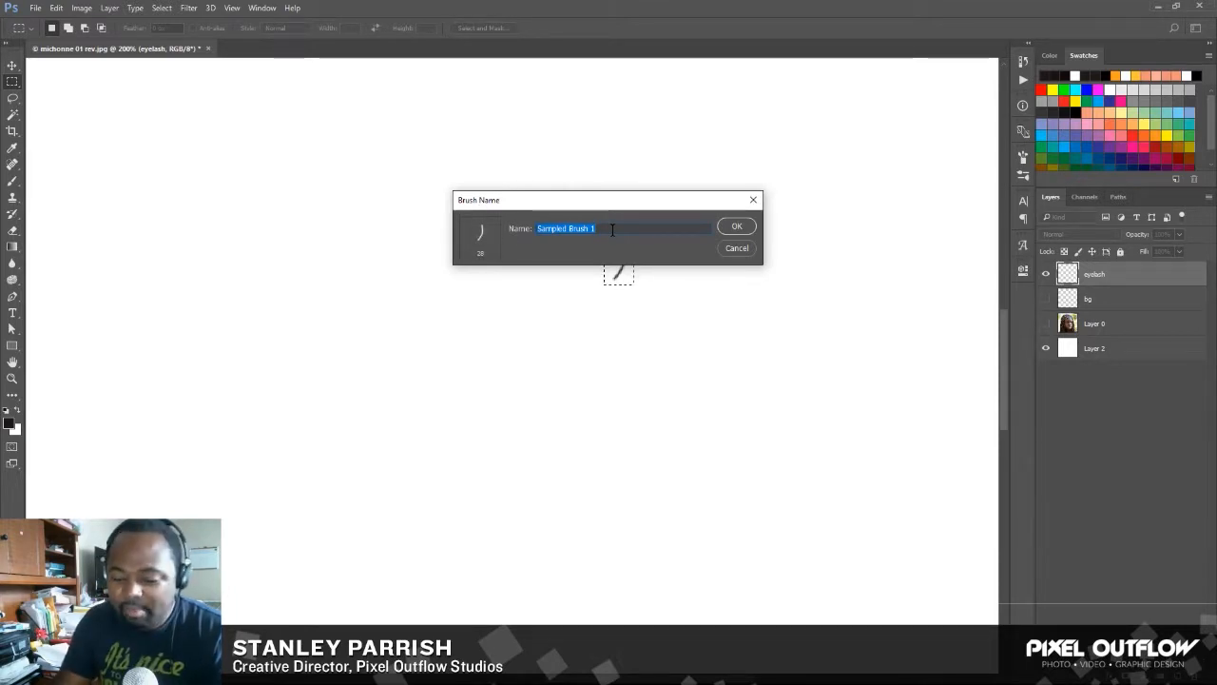
text(Eyelash 01)
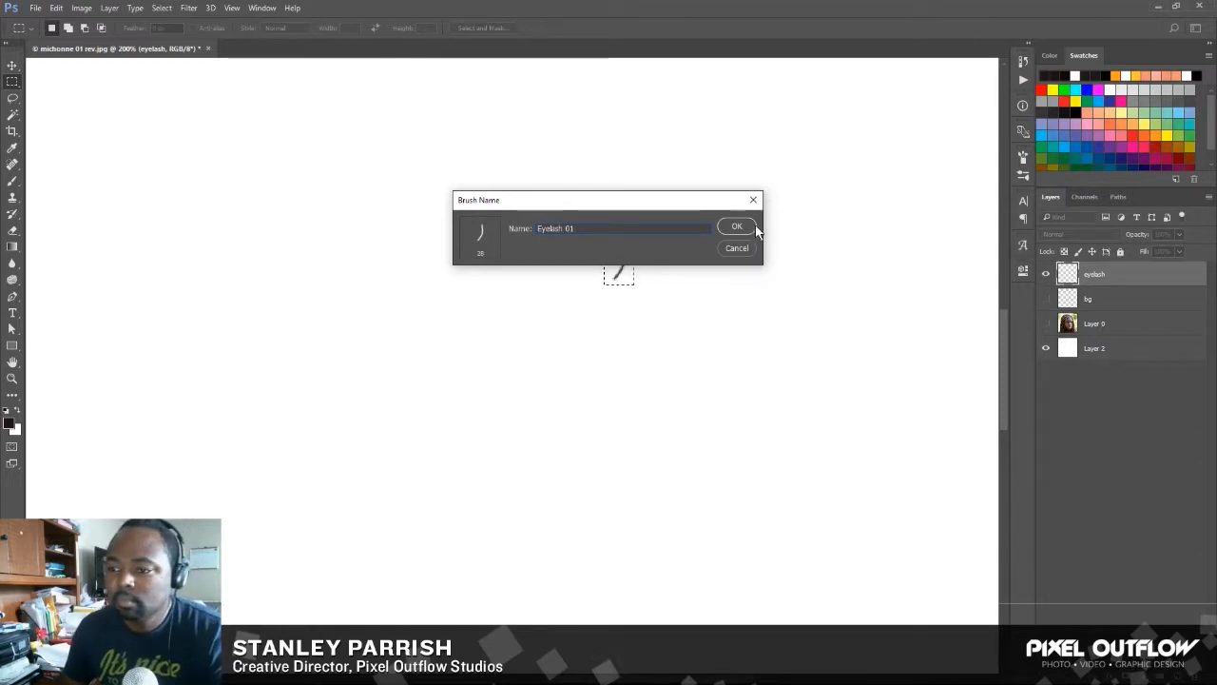
click(736, 226)
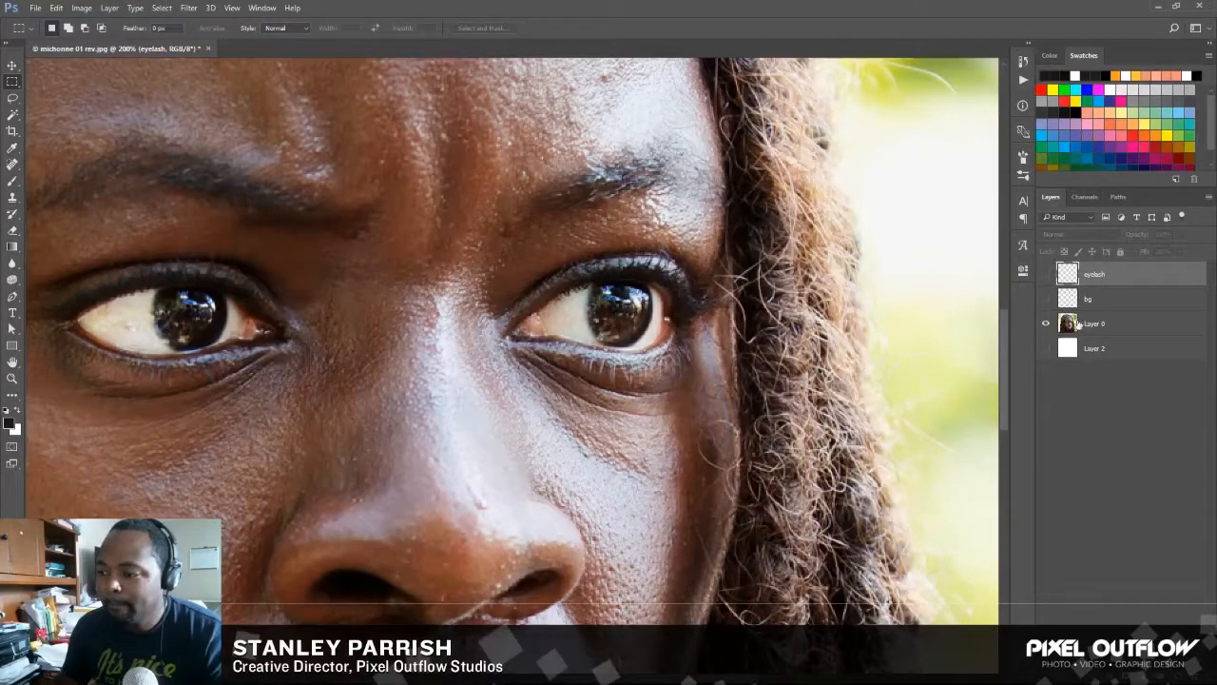
- Add a new empty layer above the portrait and rename it 'Paint eyelashes'
click(1094, 323)
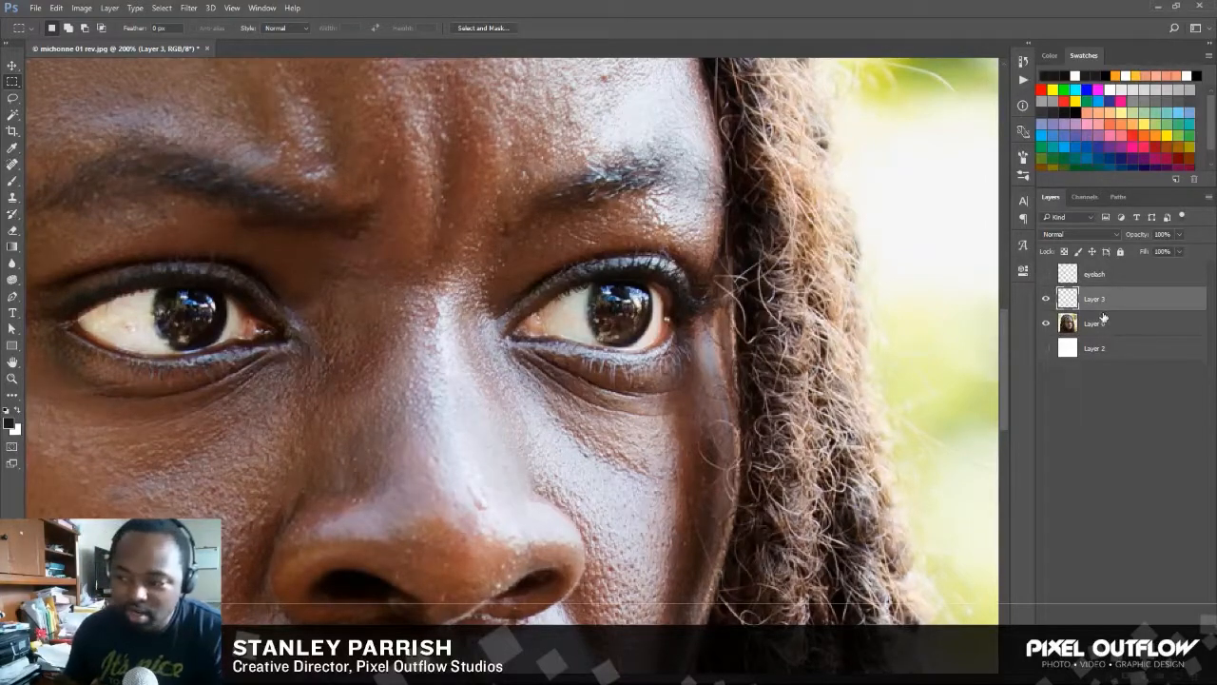
double_click(1094, 298)
text(Paint eyelashes)
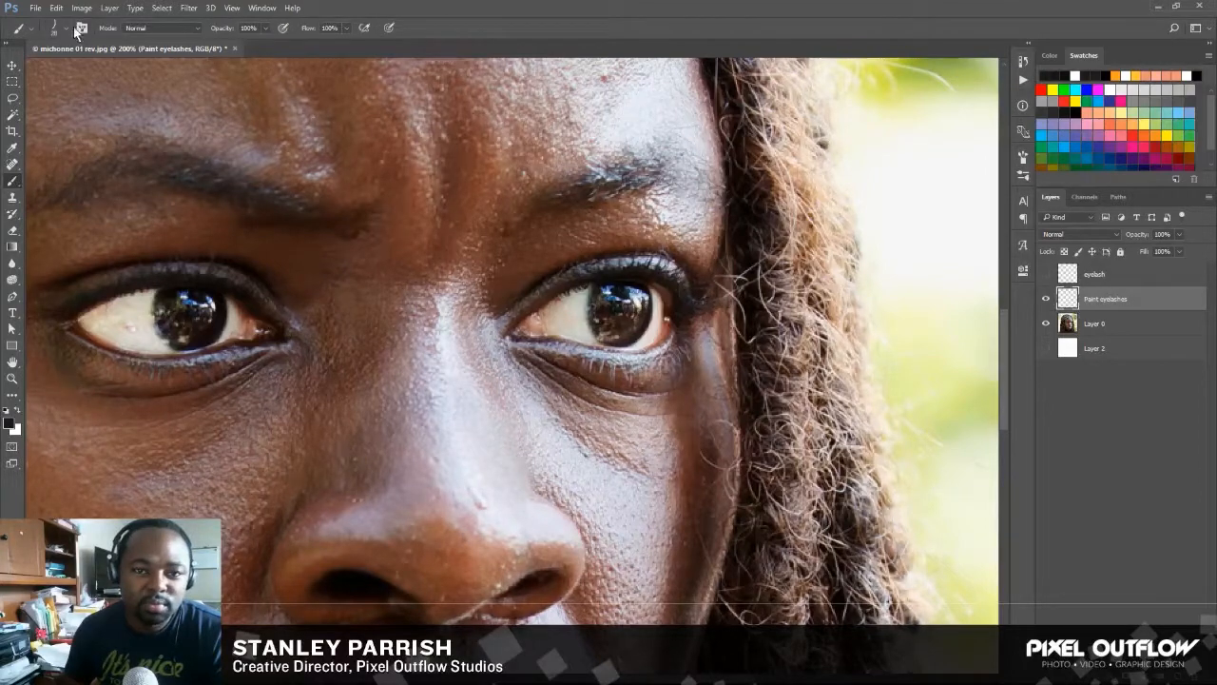
- Select the saved Eyelash 01 brush from the options bar
click(54, 27)
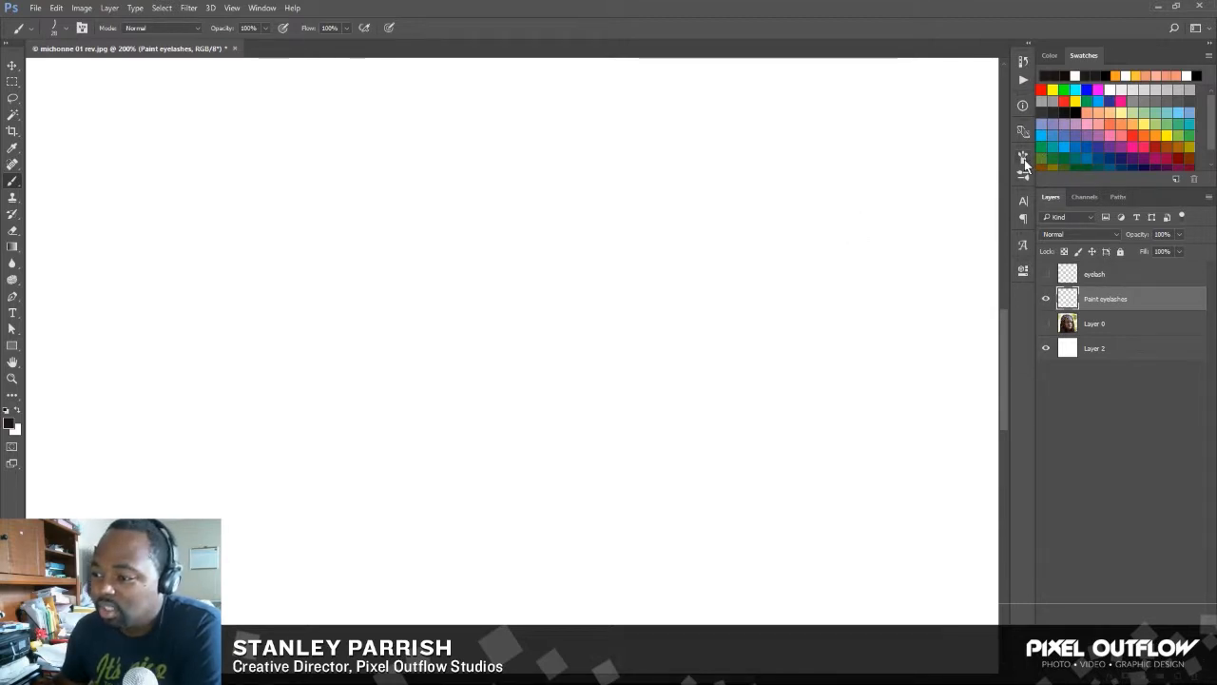
- Show Brush Tip Shape options for the 28 px lash tip with 61% spacing
click(1023, 157)
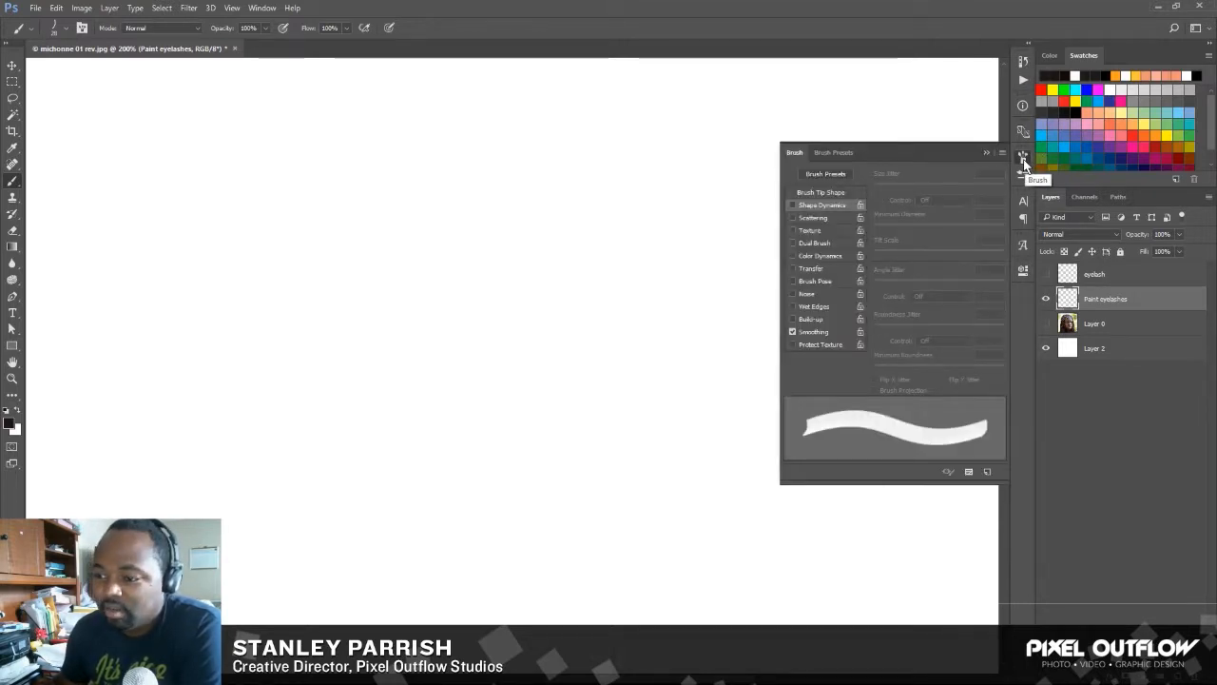
click(820, 192)
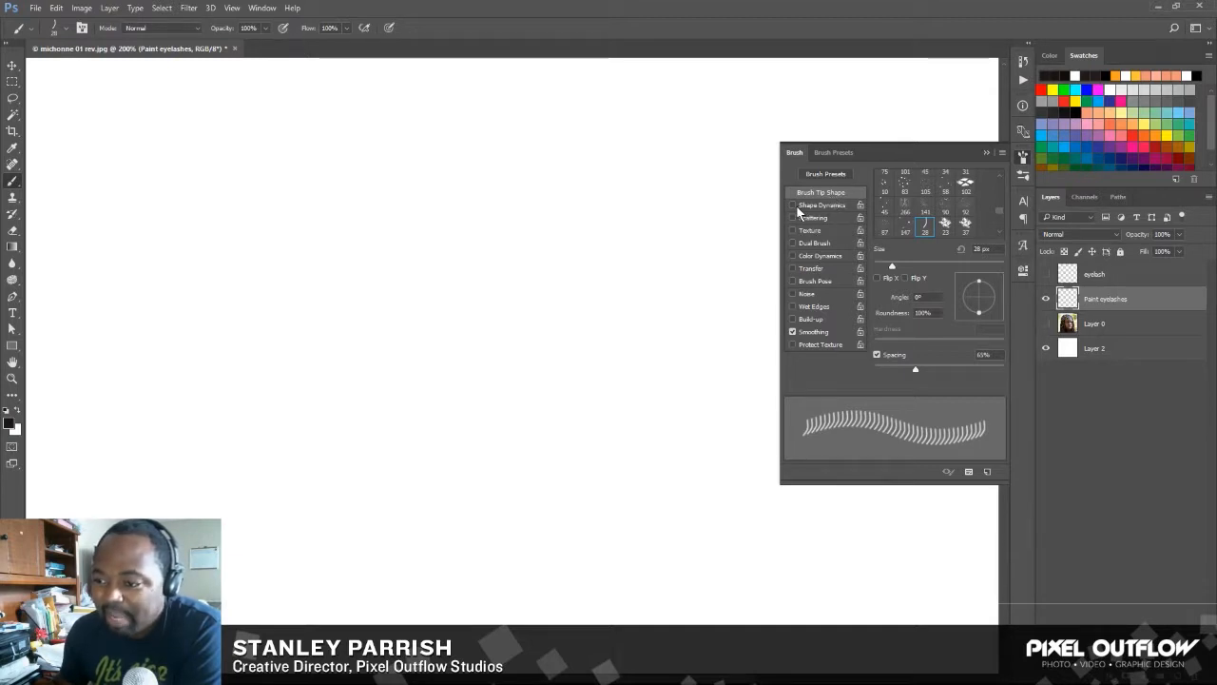
- Enable Shape Dynamics on the lash brush and set Size Jitter to 40%
click(822, 206)
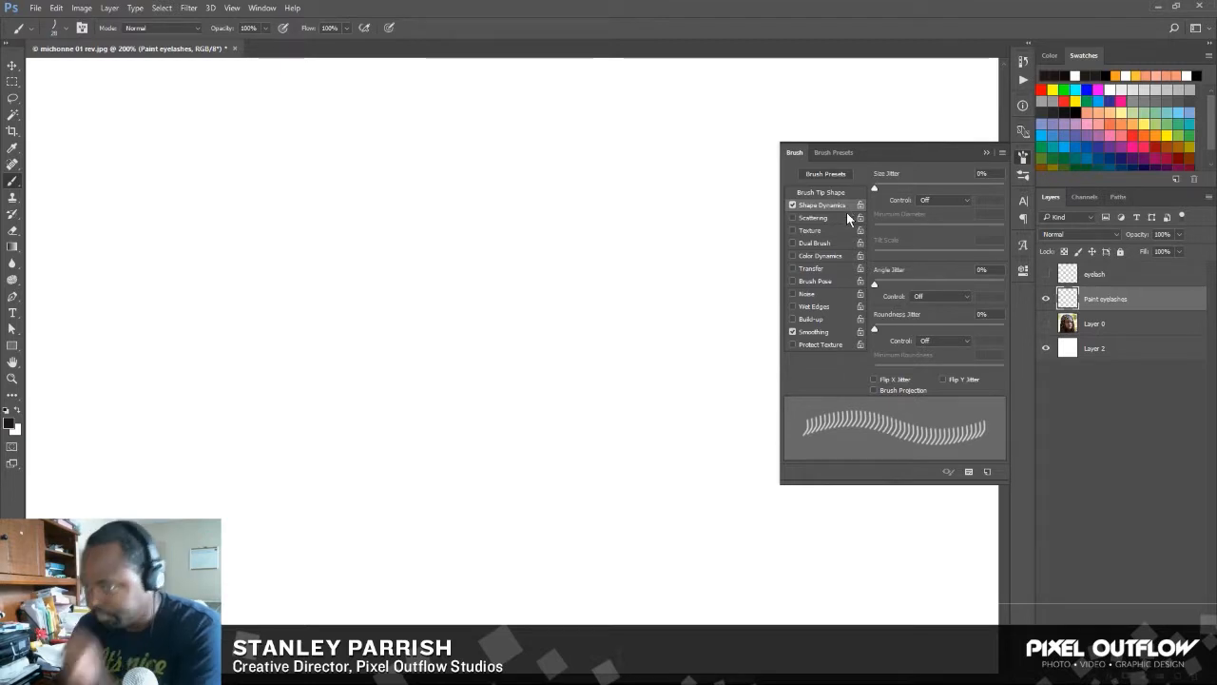
mouse_move(891, 202)
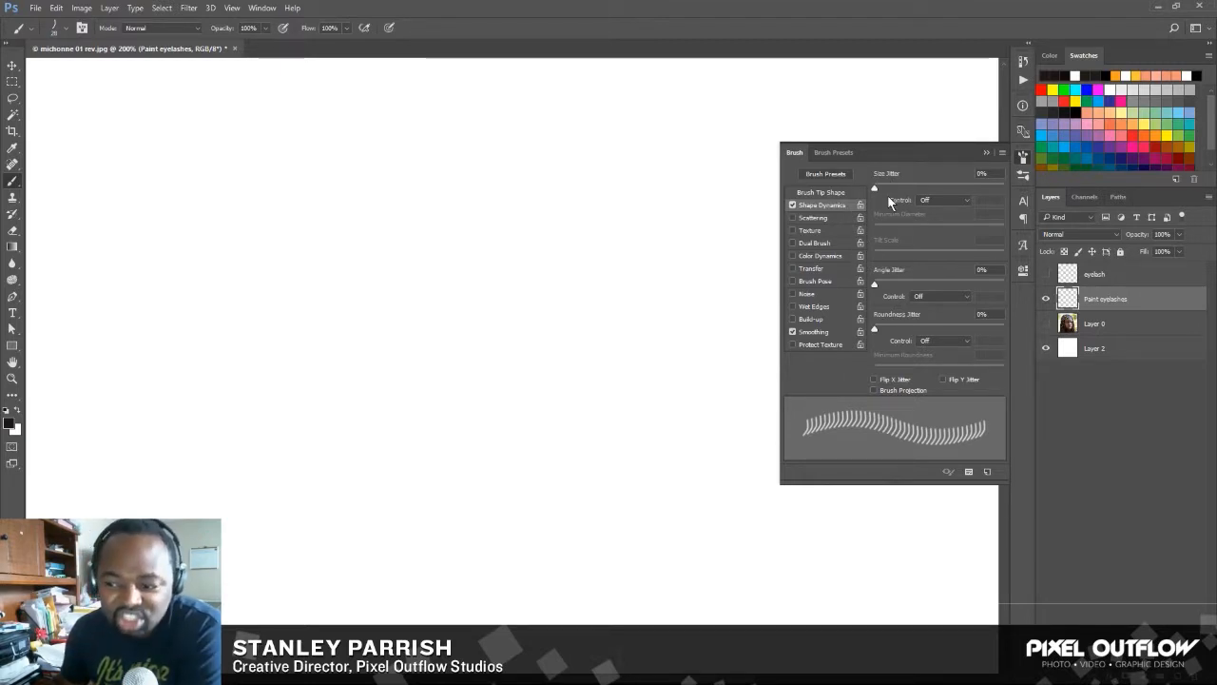
mouse_move(877, 212)
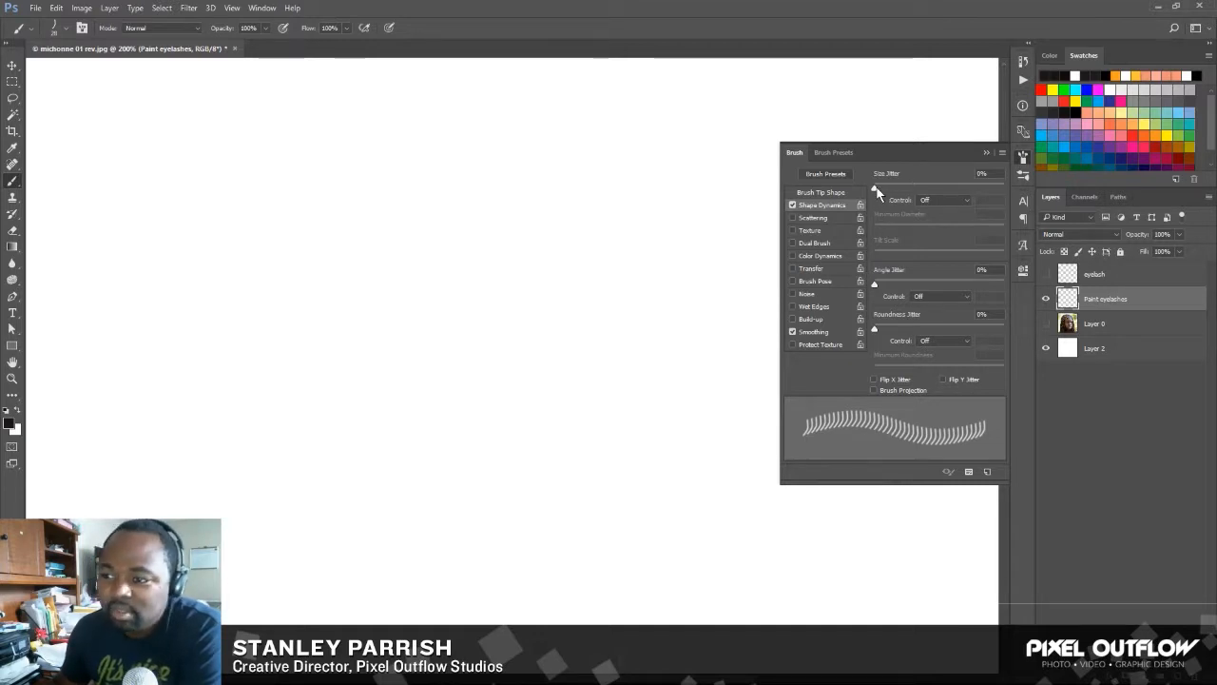
drag(875, 189, 903, 190)
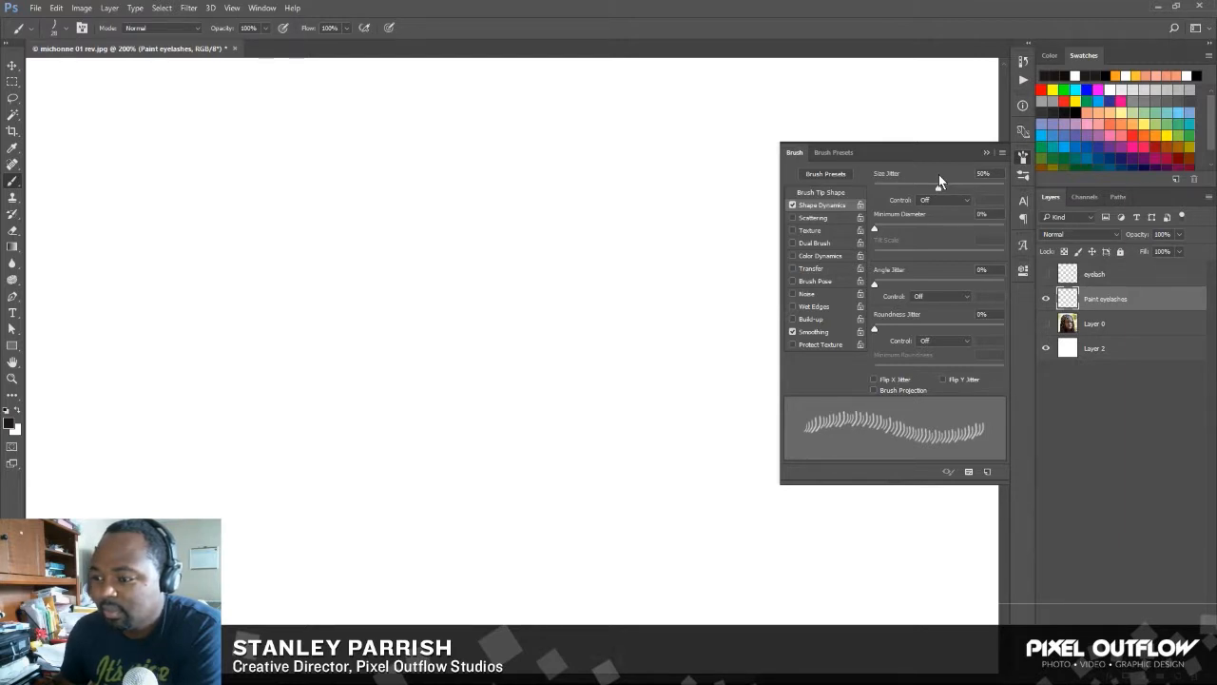
drag(922, 183, 937, 183)
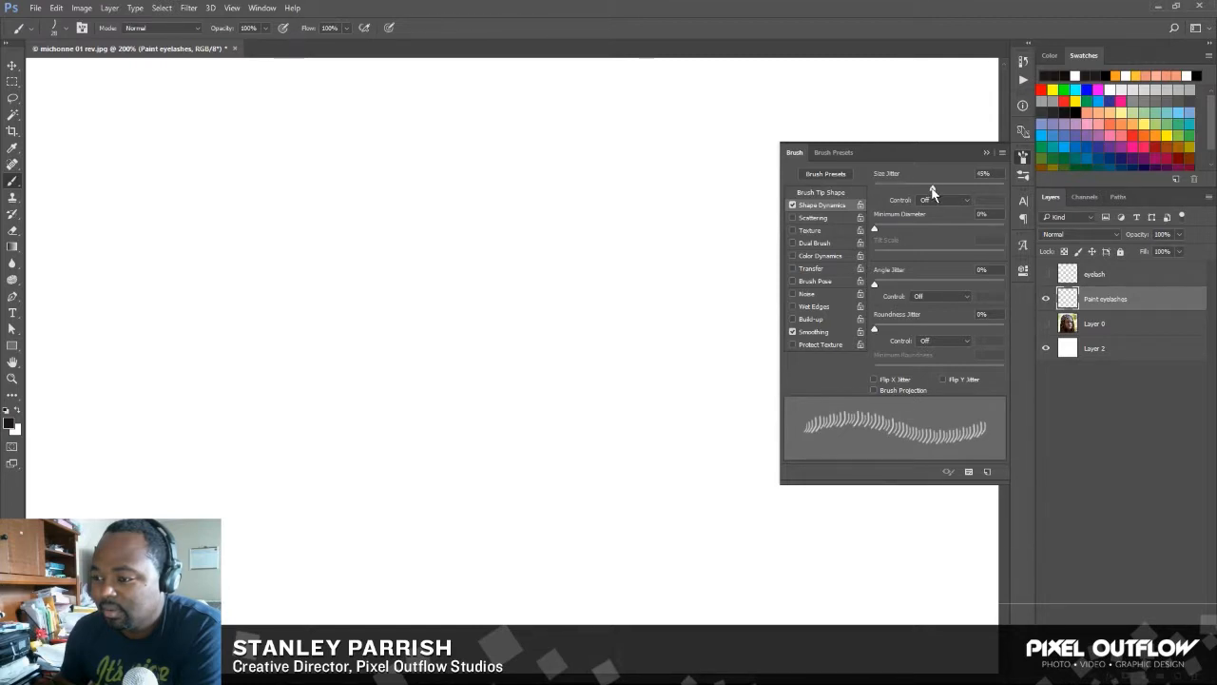
drag(932, 181, 923, 181)
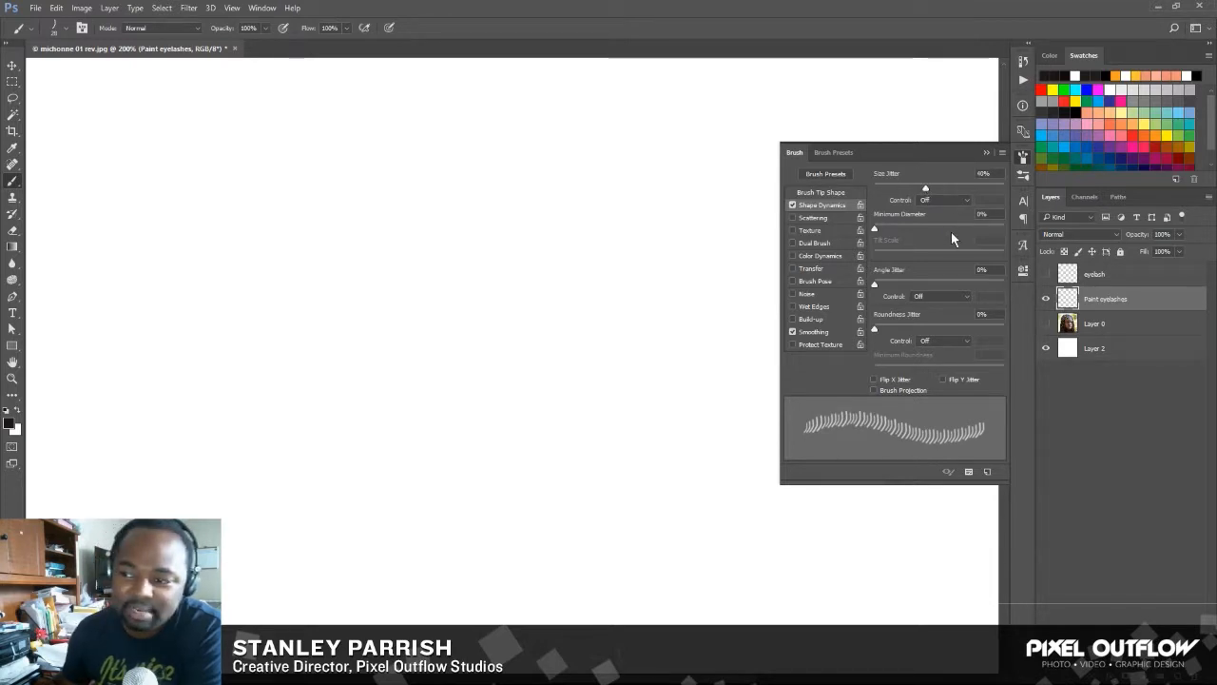
mouse_move(949, 240)
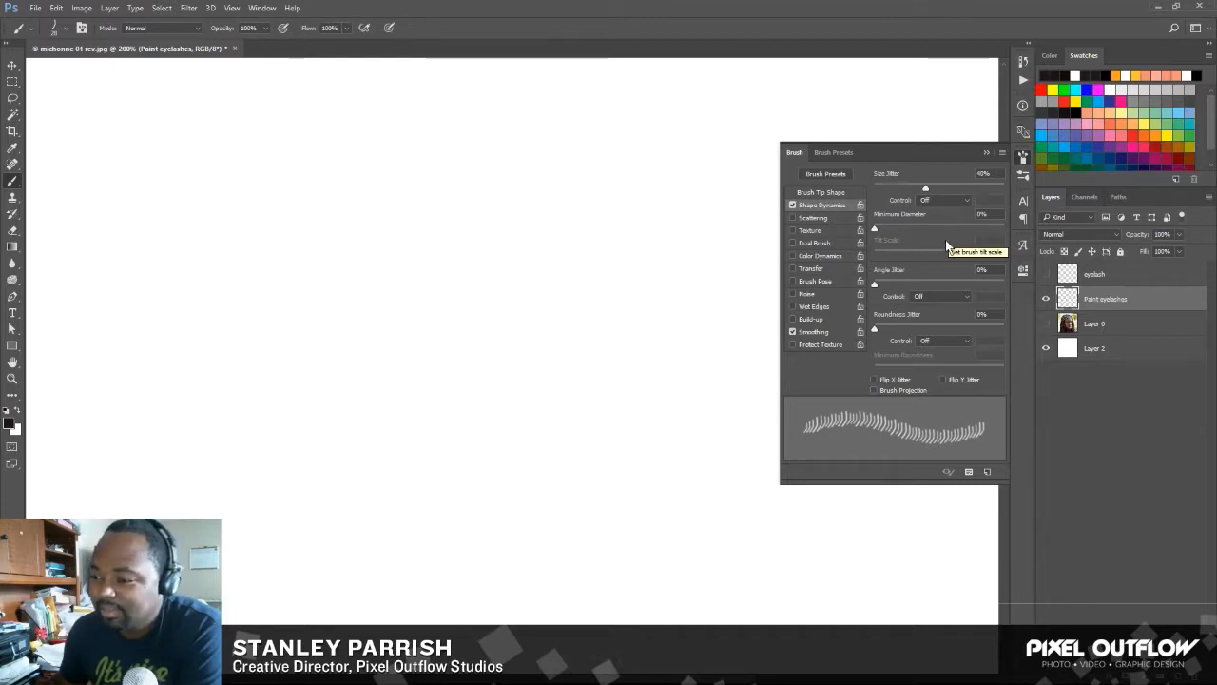
mouse_move(911, 233)
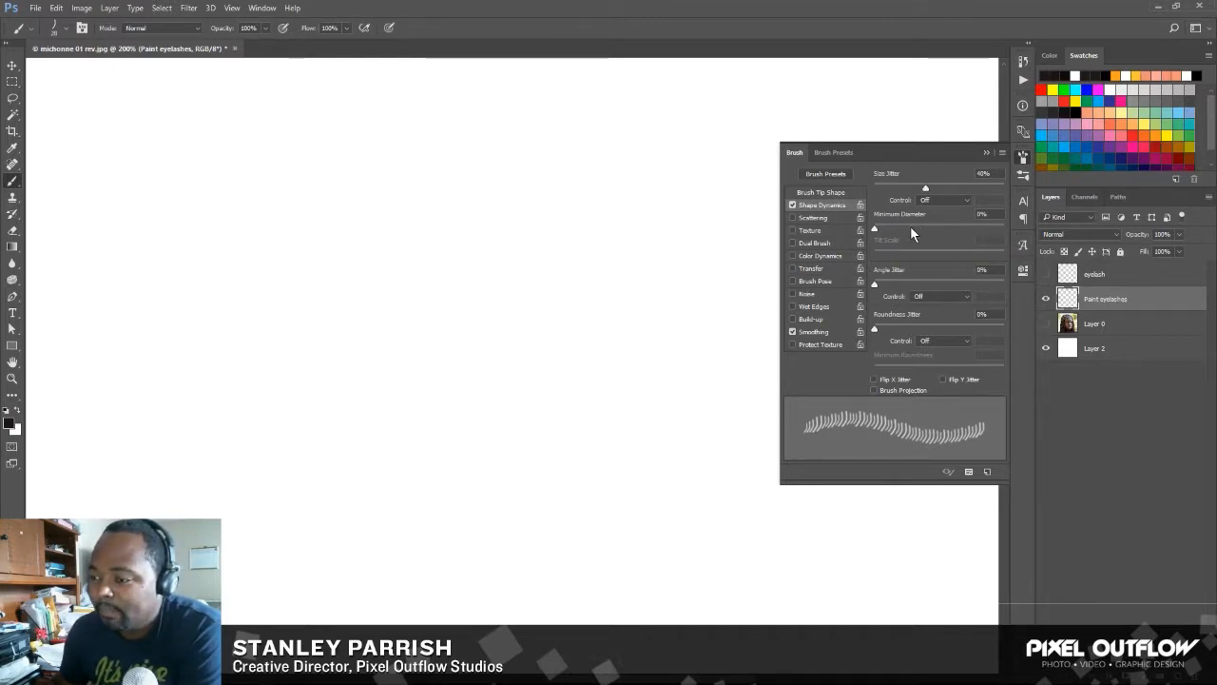
mouse_move(920, 355)
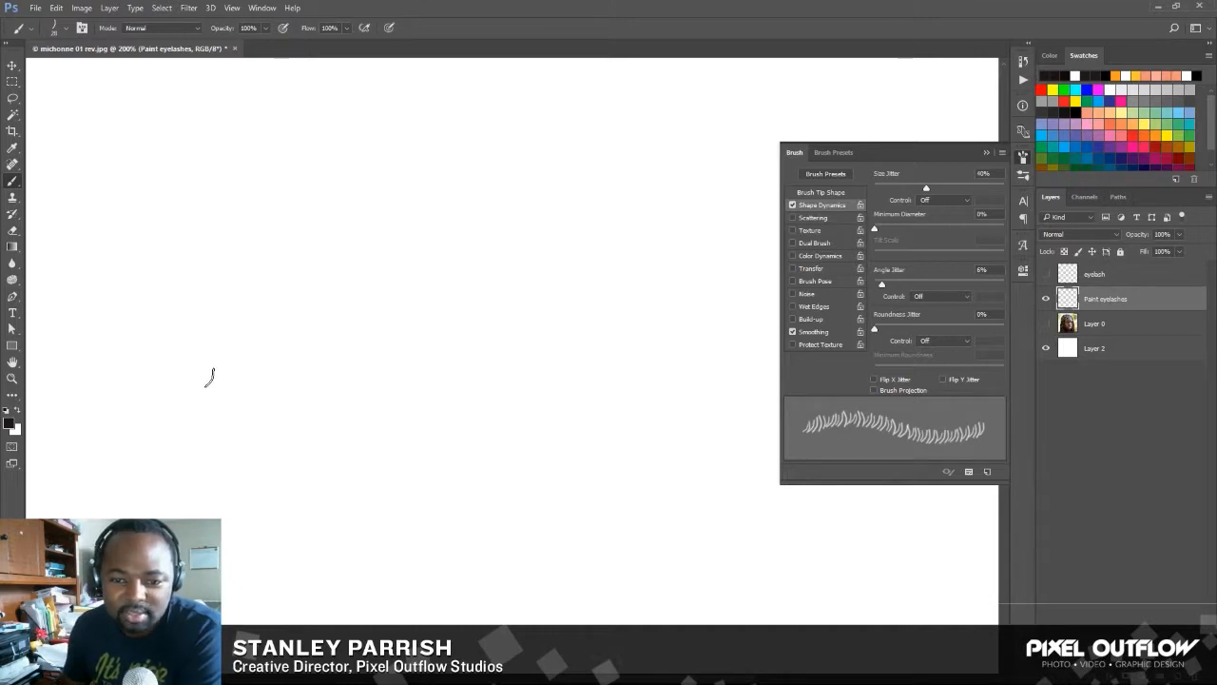
- Paint looping test strokes of varied lashes on the blank canvas
drag(209, 376, 233, 456)
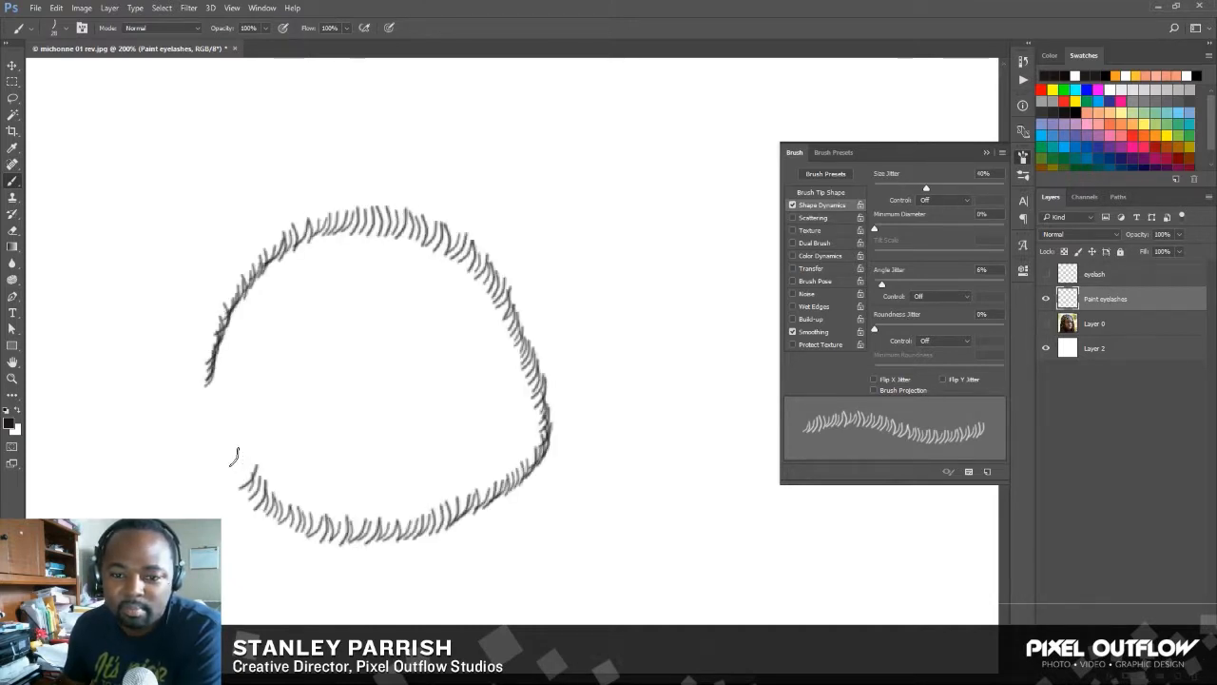
drag(237, 457, 219, 399)
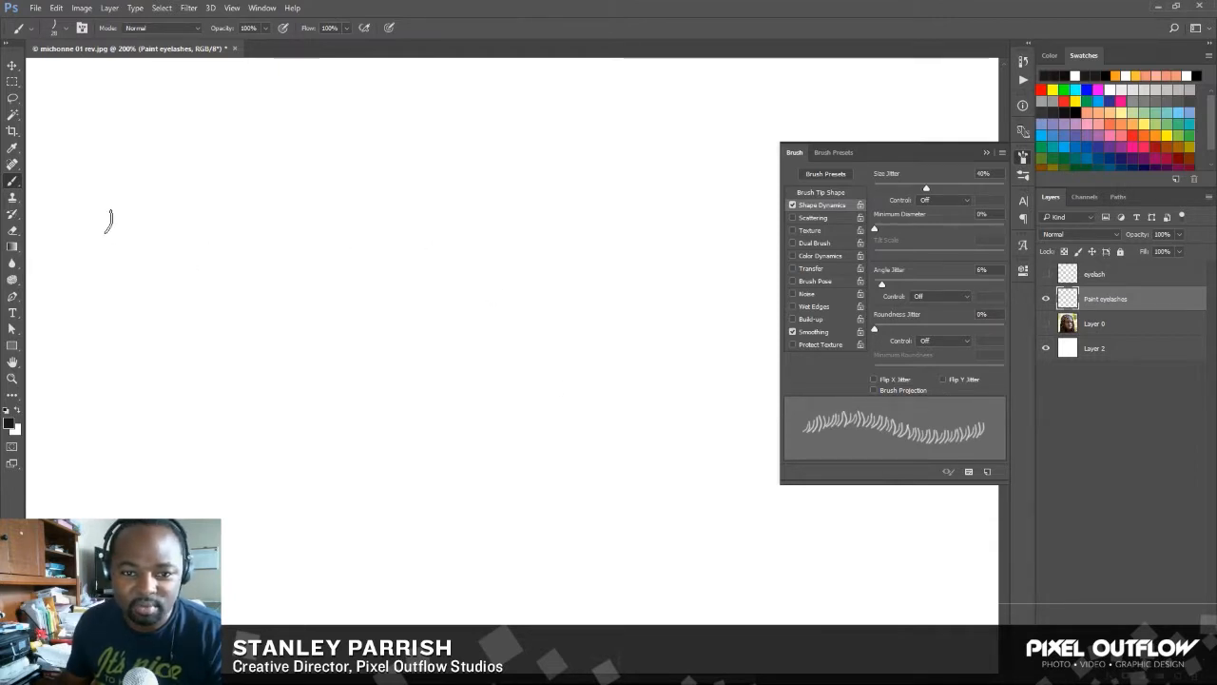
drag(104, 223, 229, 256)
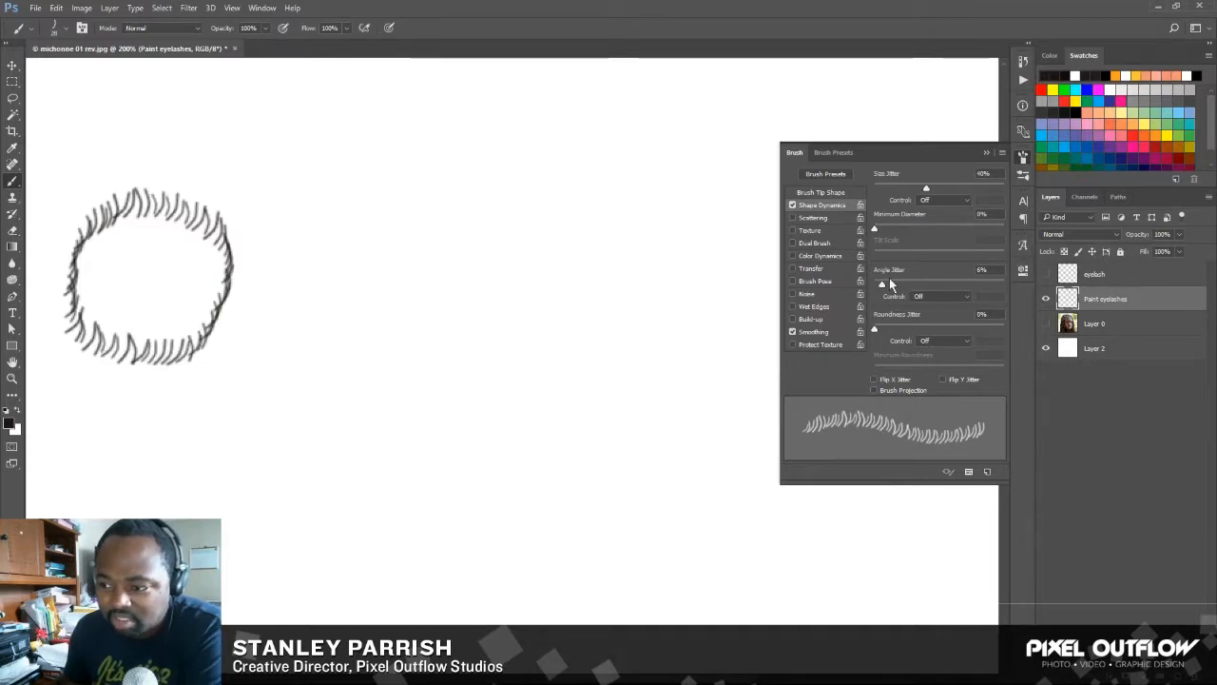
mouse_move(909, 274)
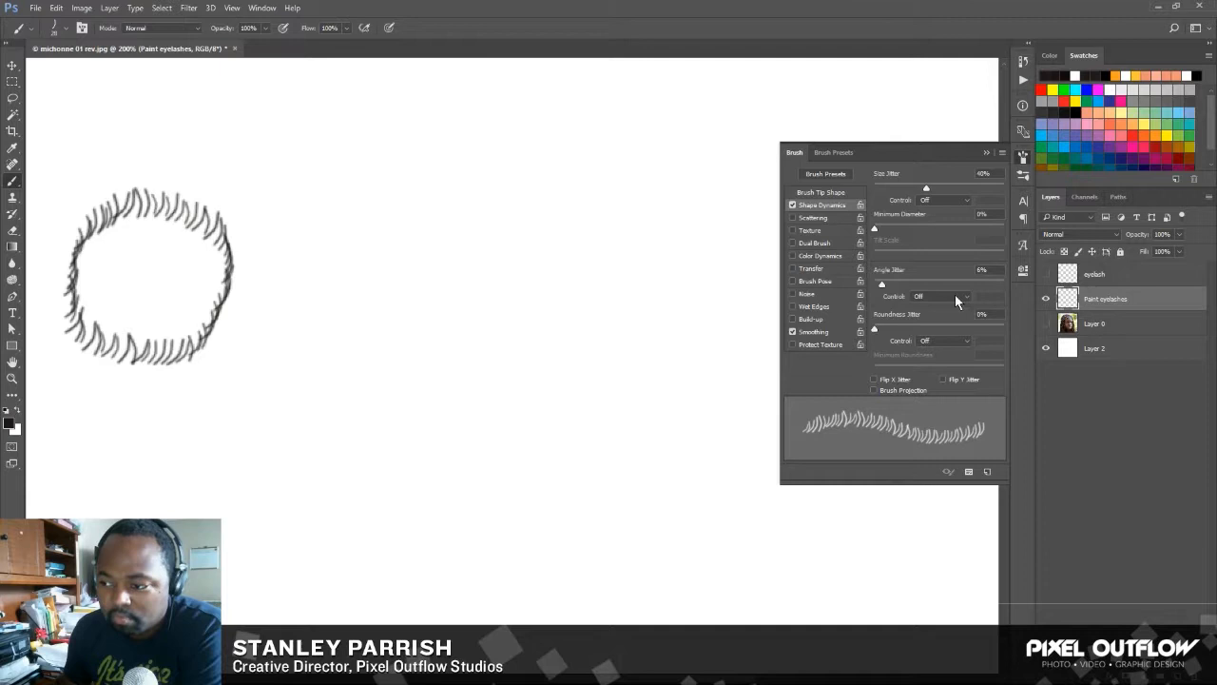
- Set Angle Jitter Control to Direction and paint a second lash ring beside the first
click(941, 296)
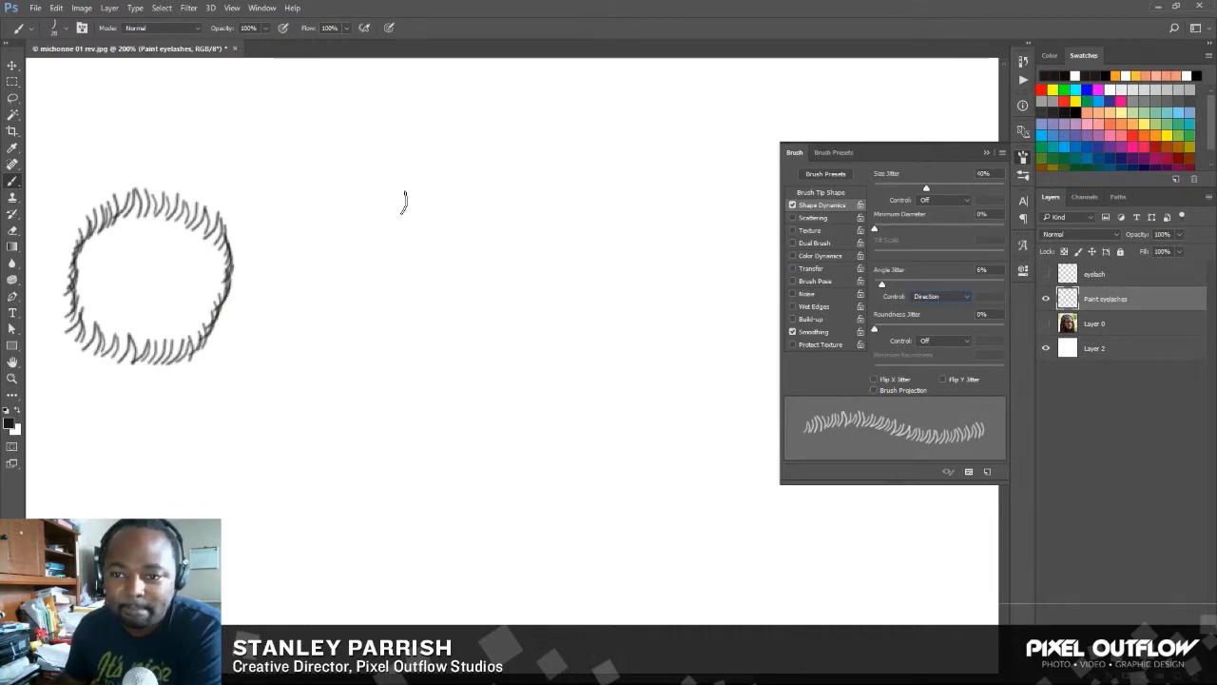
drag(414, 204, 518, 228)
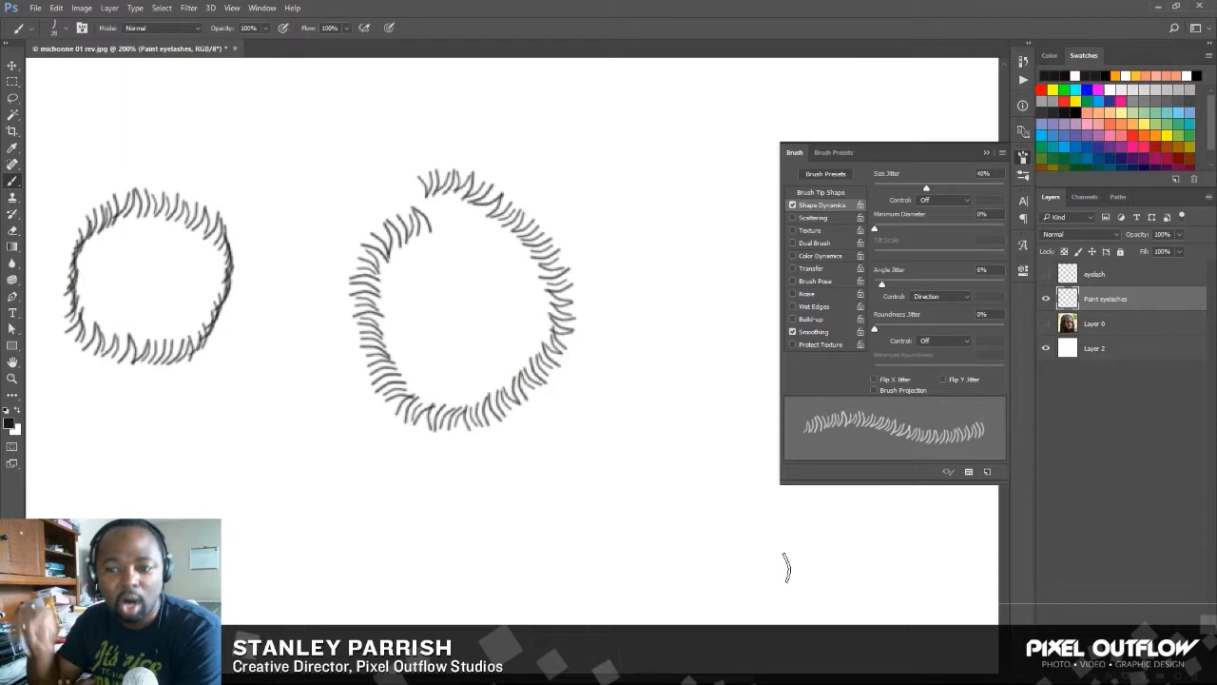
mouse_move(457, 281)
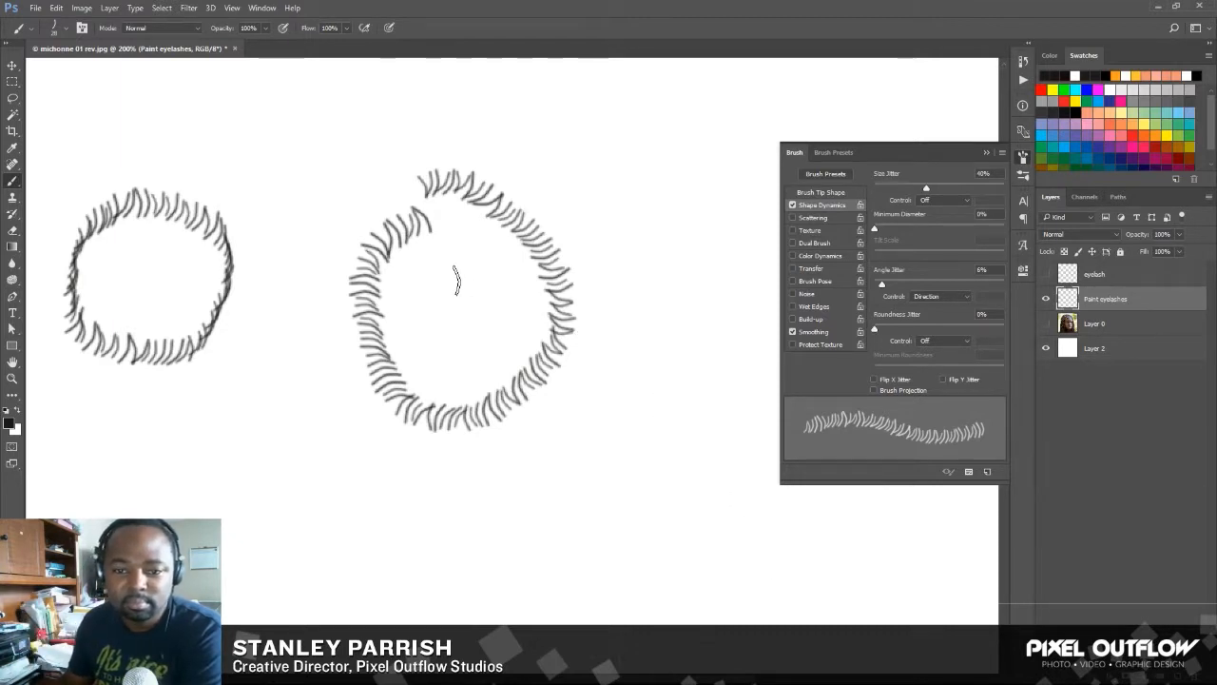
mouse_move(294, 326)
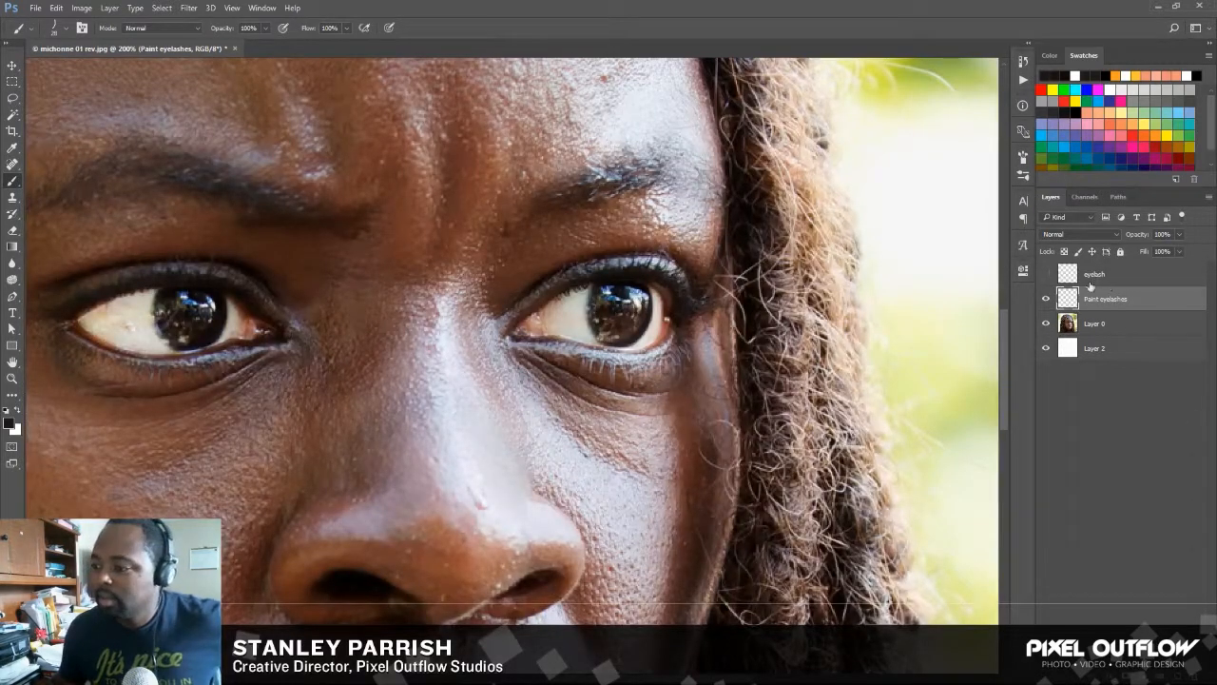
- Choose a dark brown-black foreground and paint lashes along the right eye's upper lid
drag(314, 171, 309, 199)
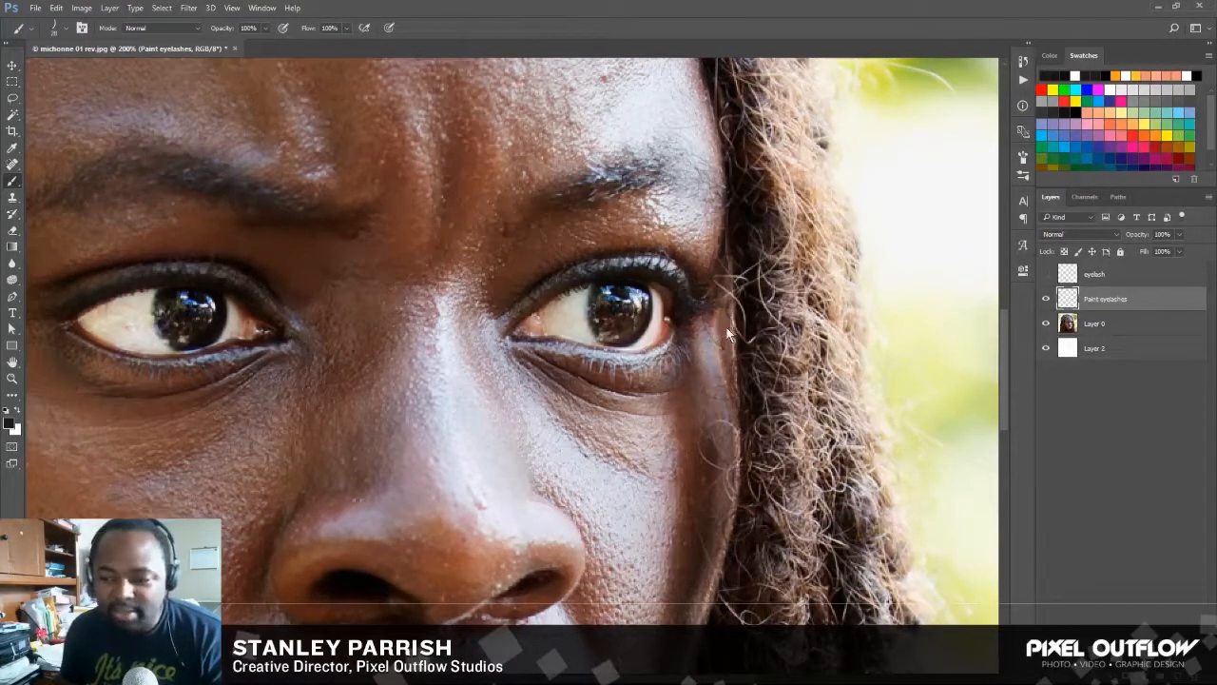
click(8, 425)
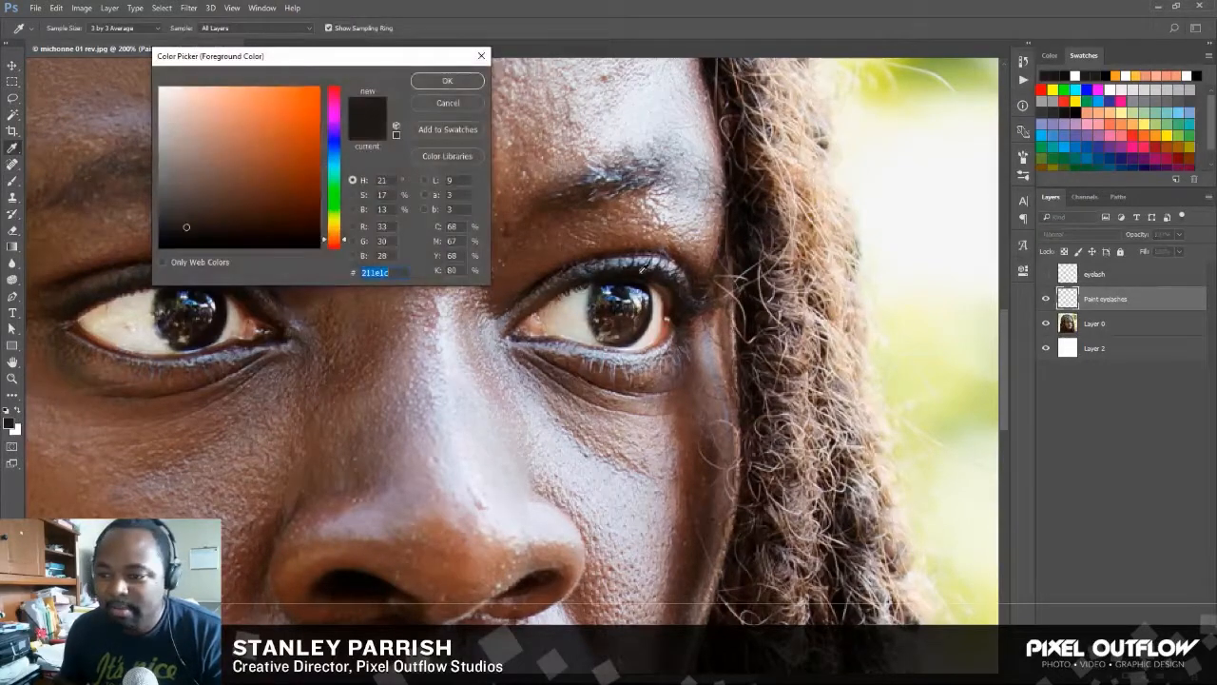
click(214, 233)
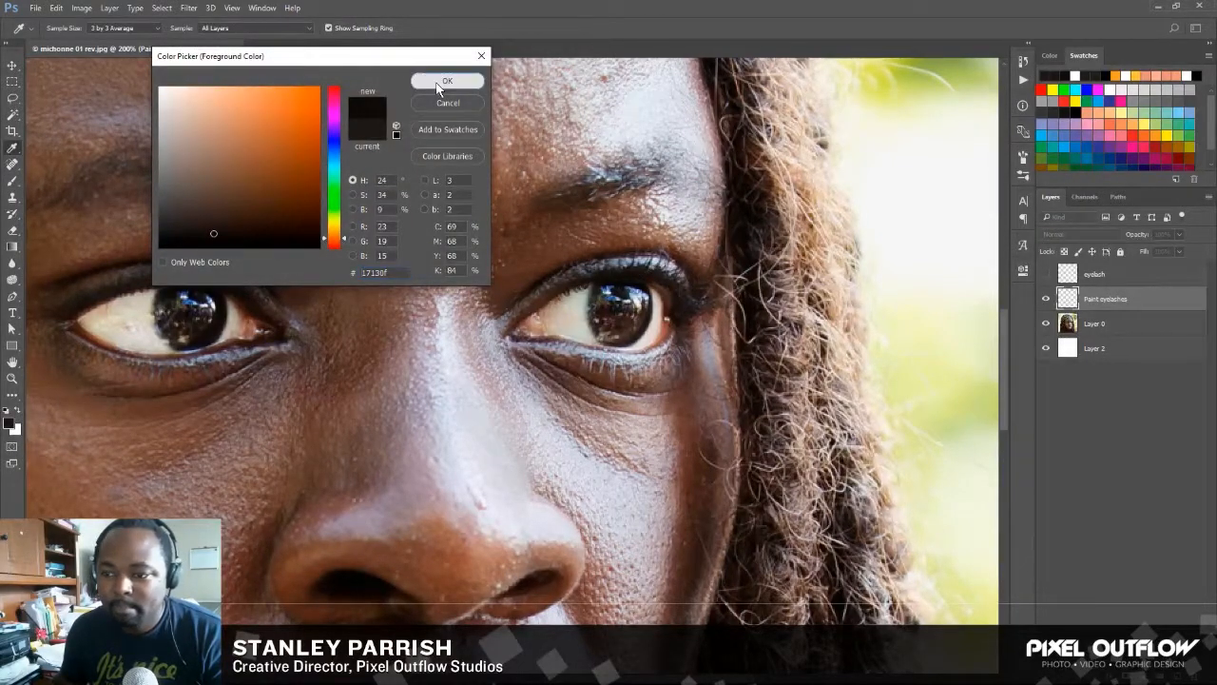
click(447, 80)
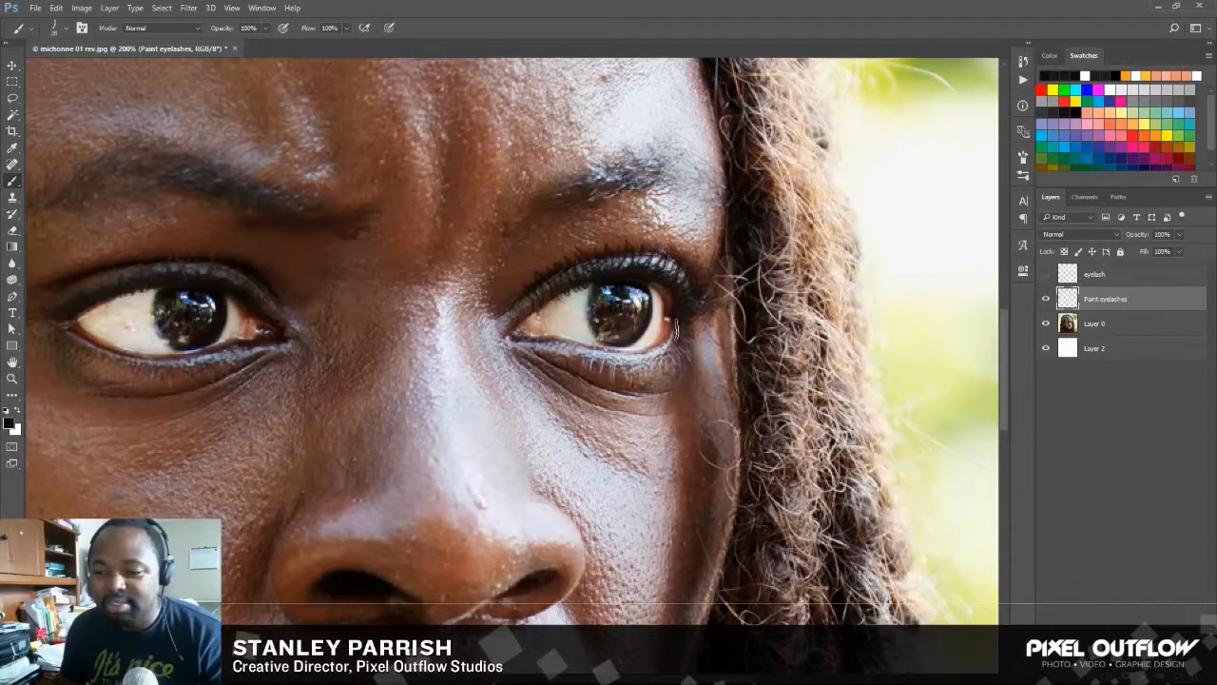
drag(675, 328, 523, 299)
text(eye)
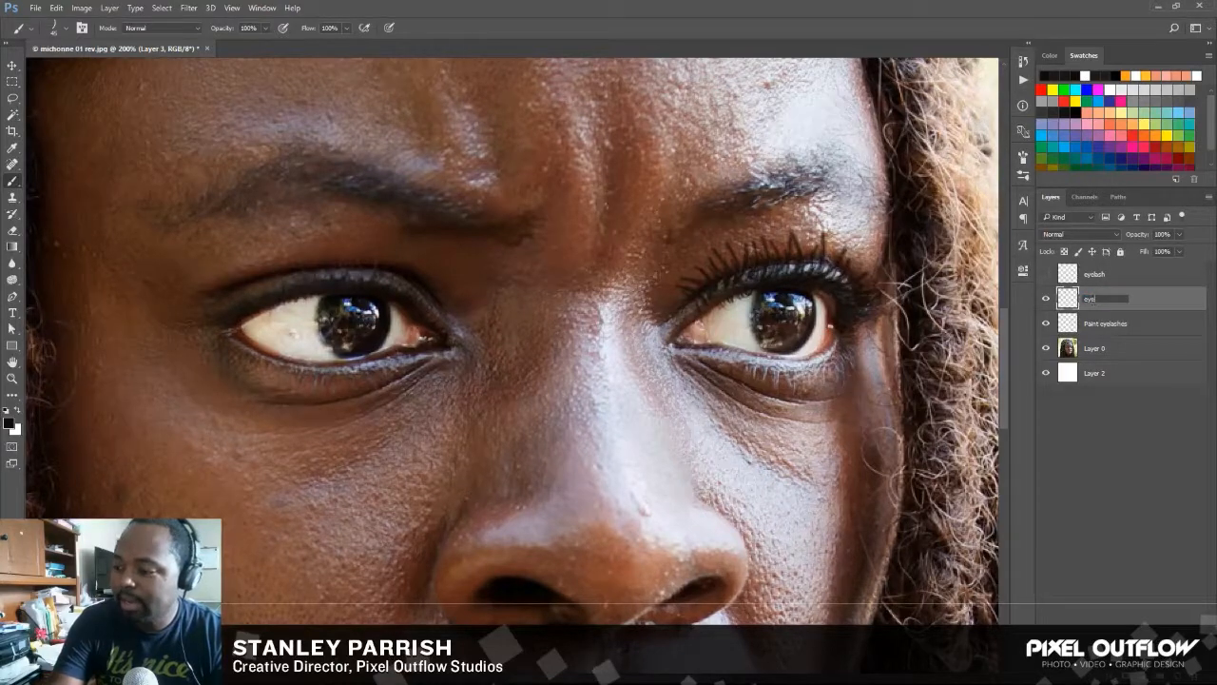
- Rename the new layer 'eyelashes left side' and mirror the eyelash brush tip with Flip X
double_click(1093, 297)
text(lashes left side)
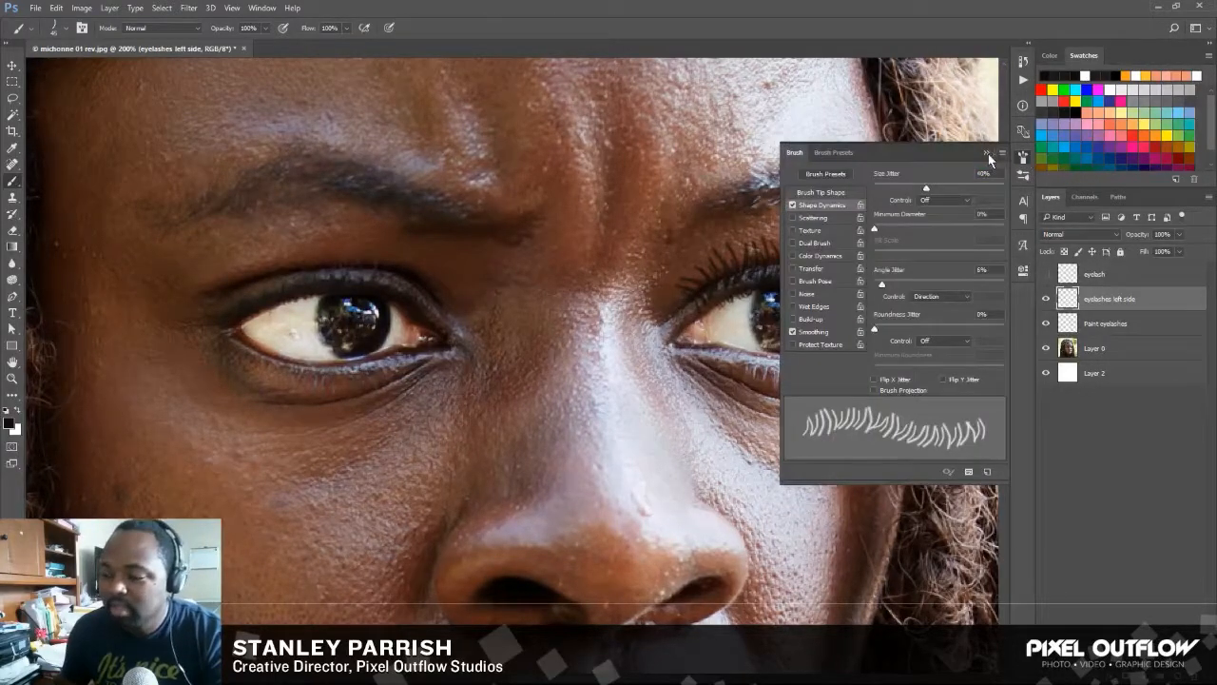
click(821, 192)
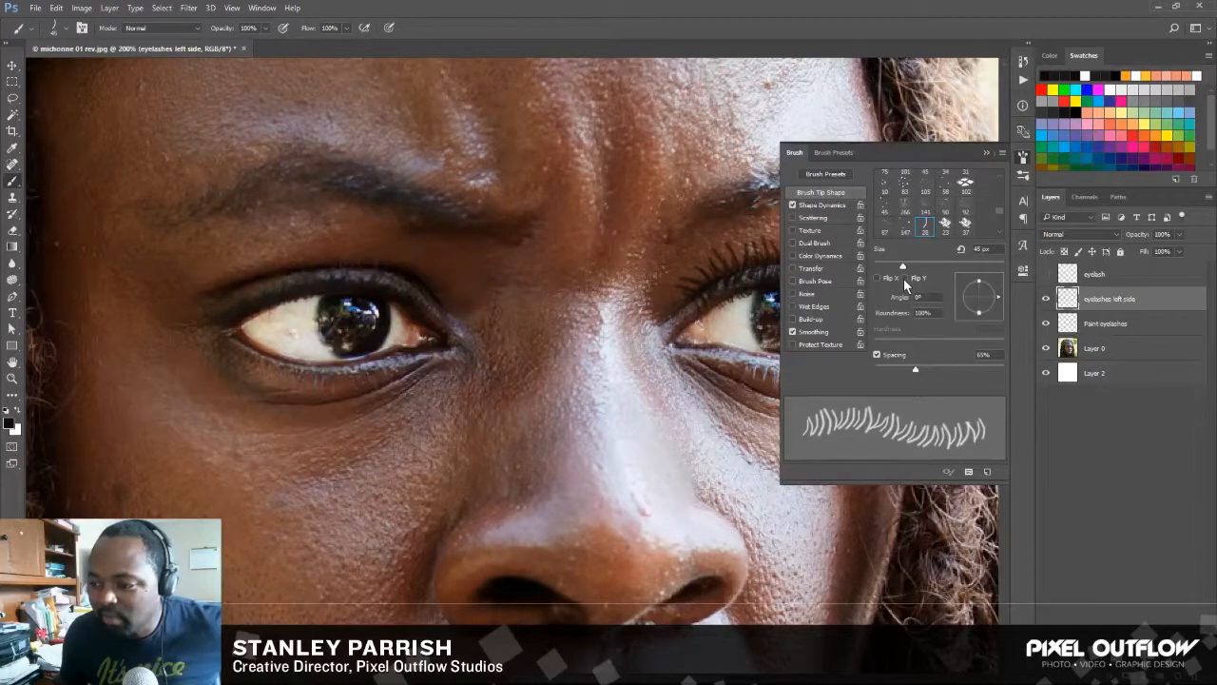
click(877, 277)
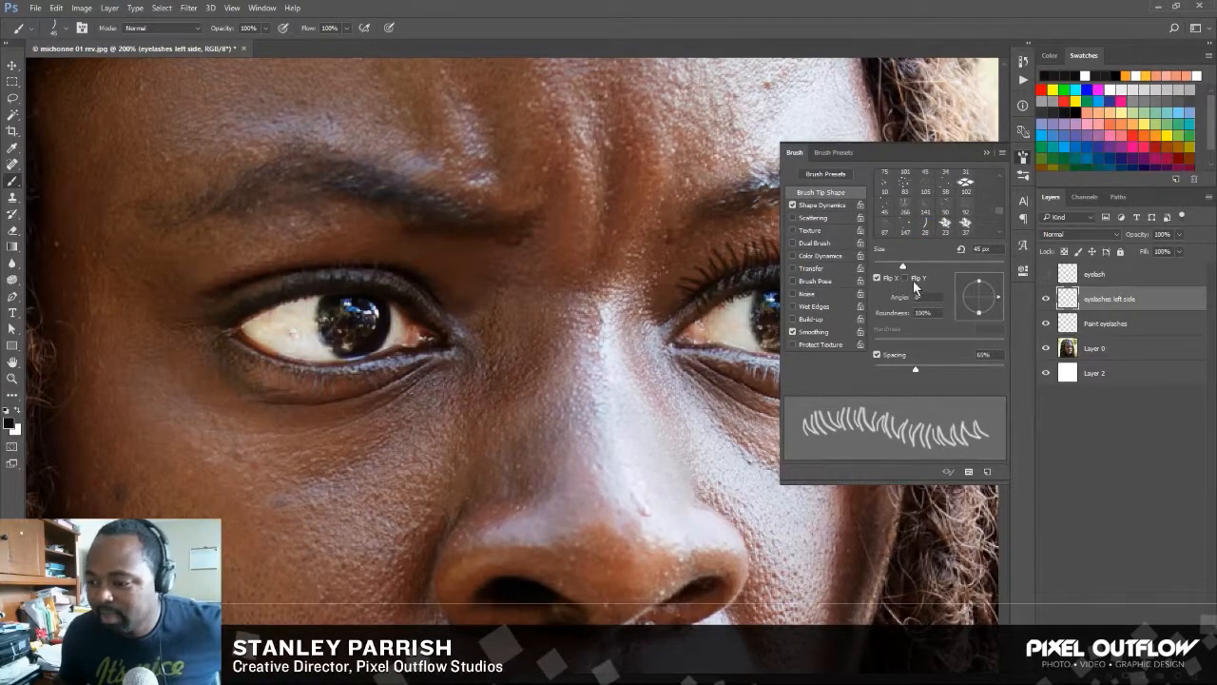
click(877, 278)
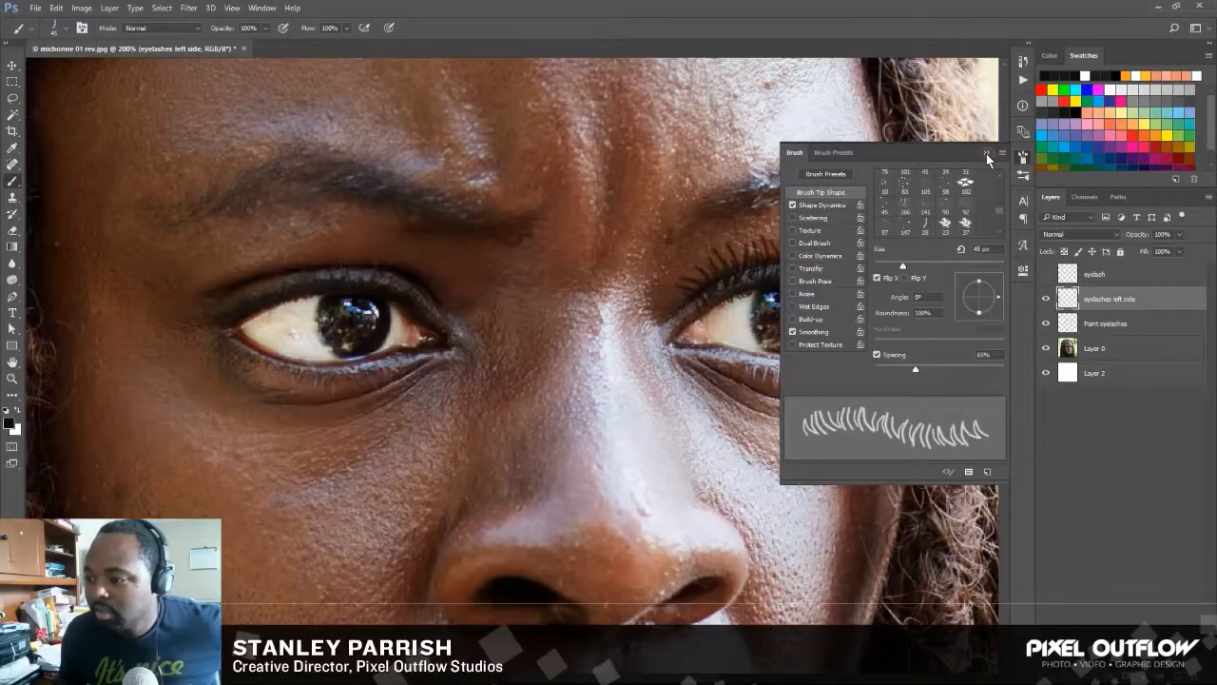
click(1001, 153)
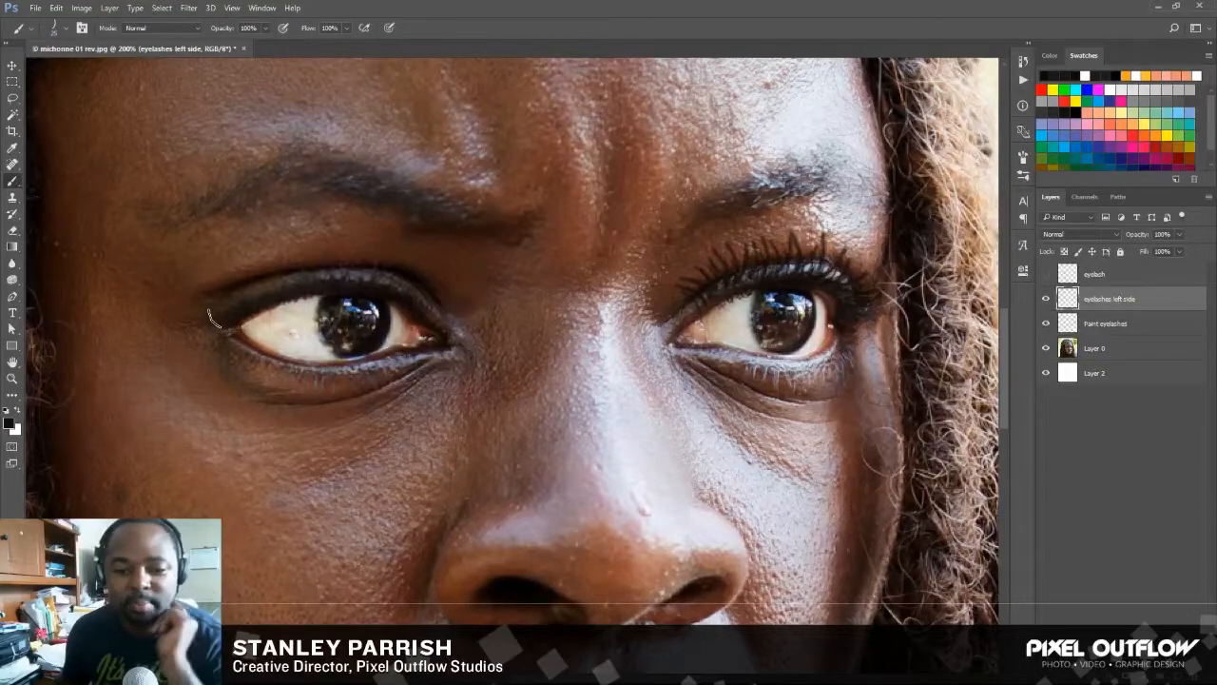
- Paint mirrored lashes along the left eye's upper lid on the 'eyelashes left side' layer
drag(214, 319, 361, 281)
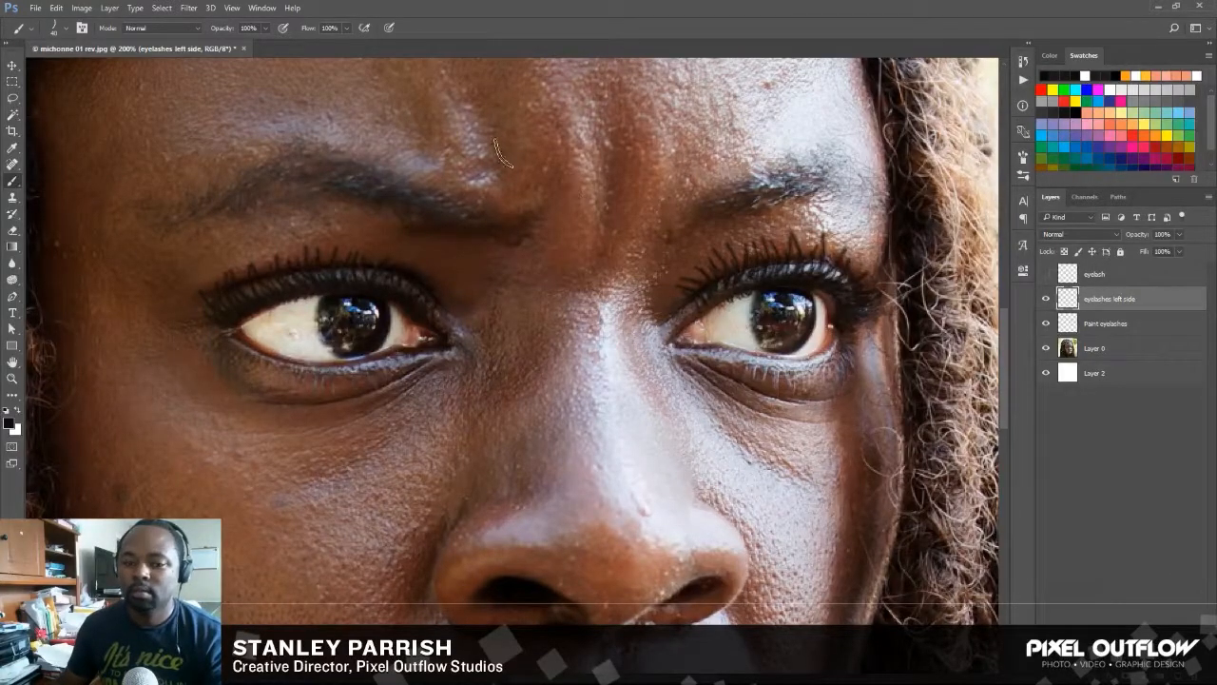
click(13, 65)
text(eye shadow)
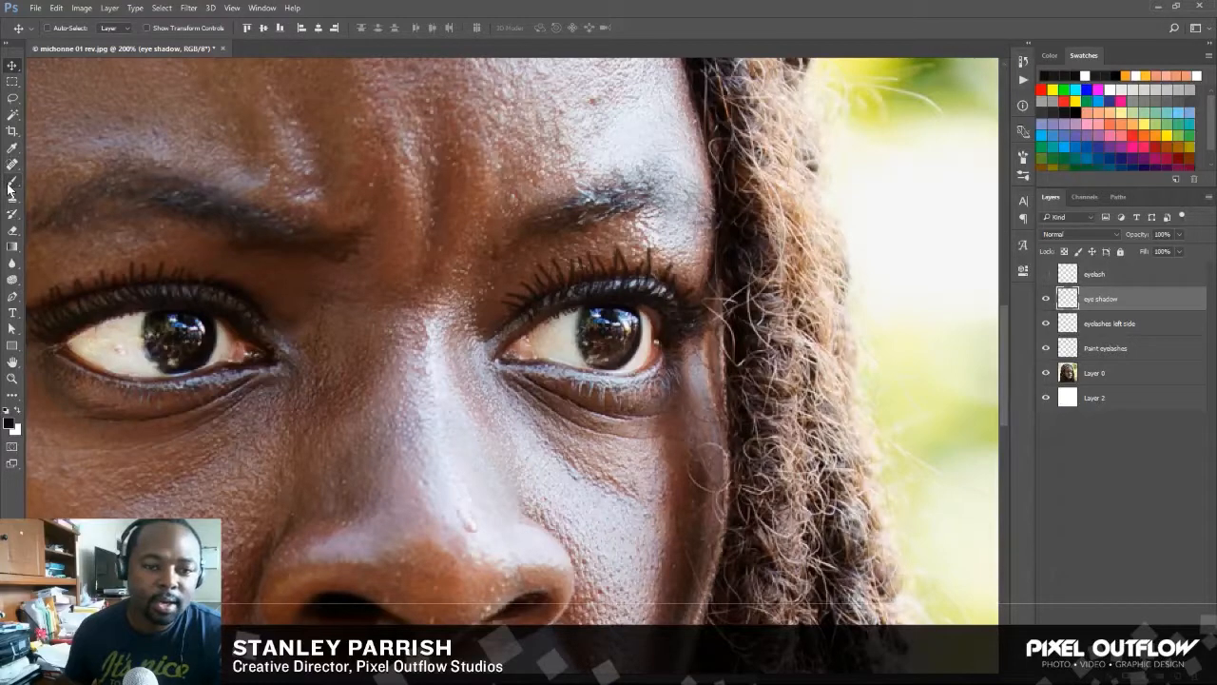
- Paint soft shading around the eyes with a #101010 Brush at 20% opacity
click(12, 180)
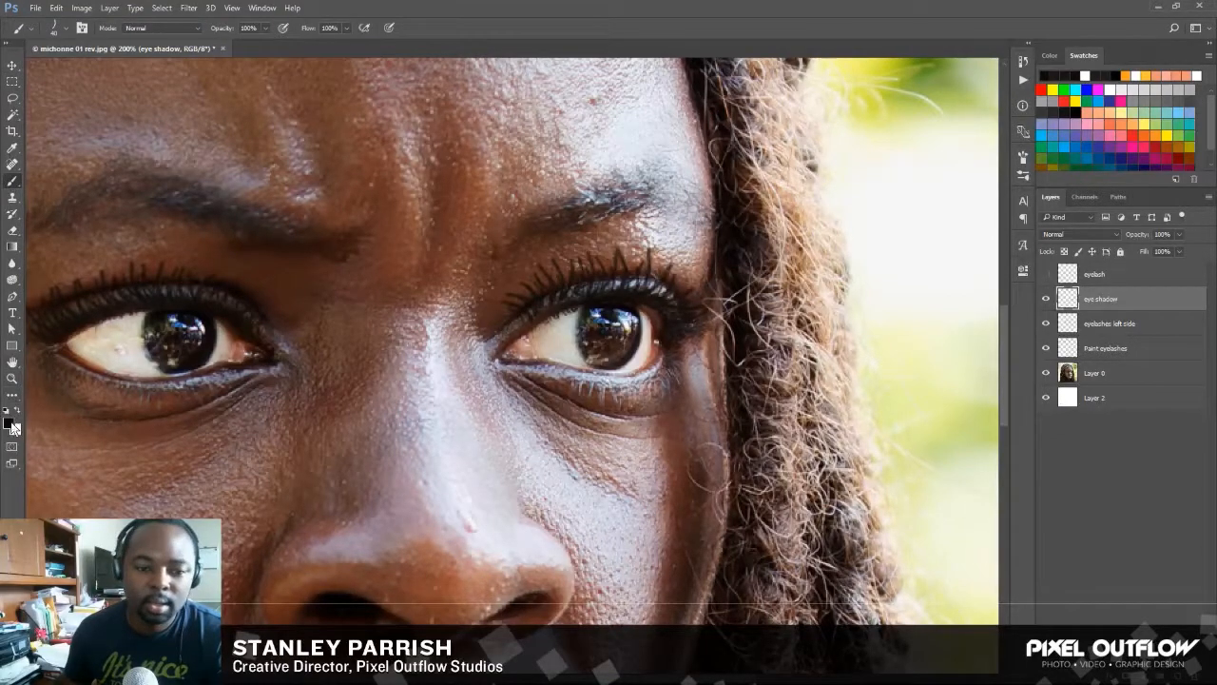
click(8, 410)
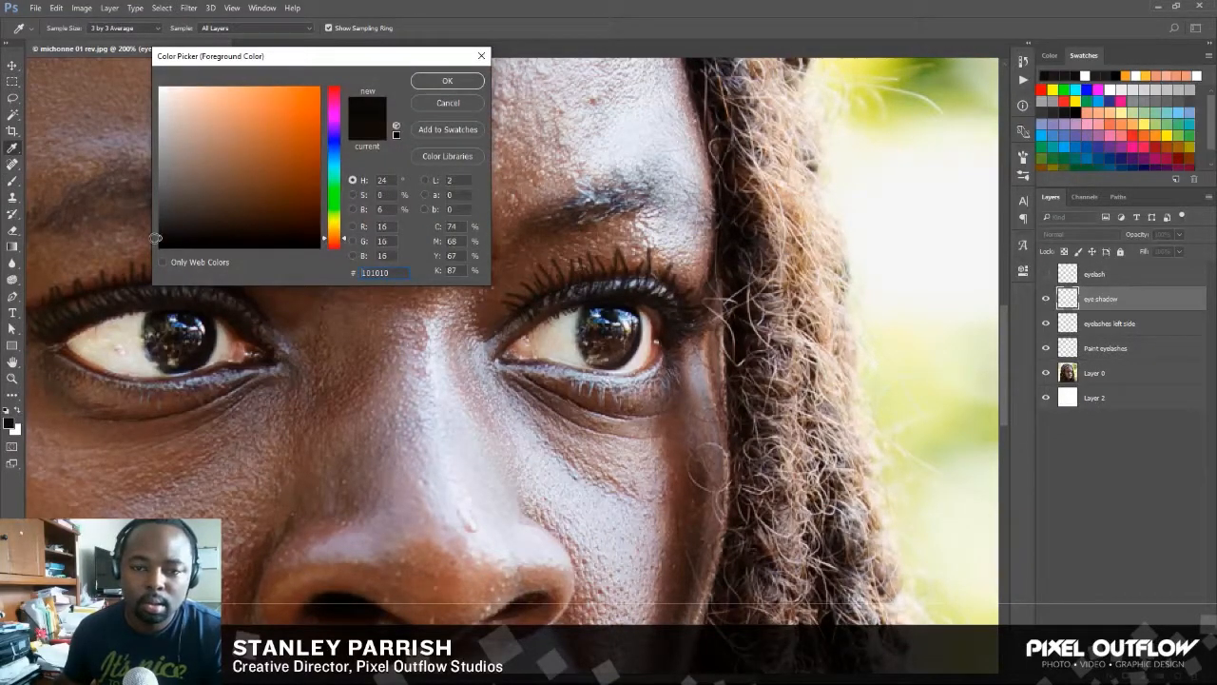
click(447, 79)
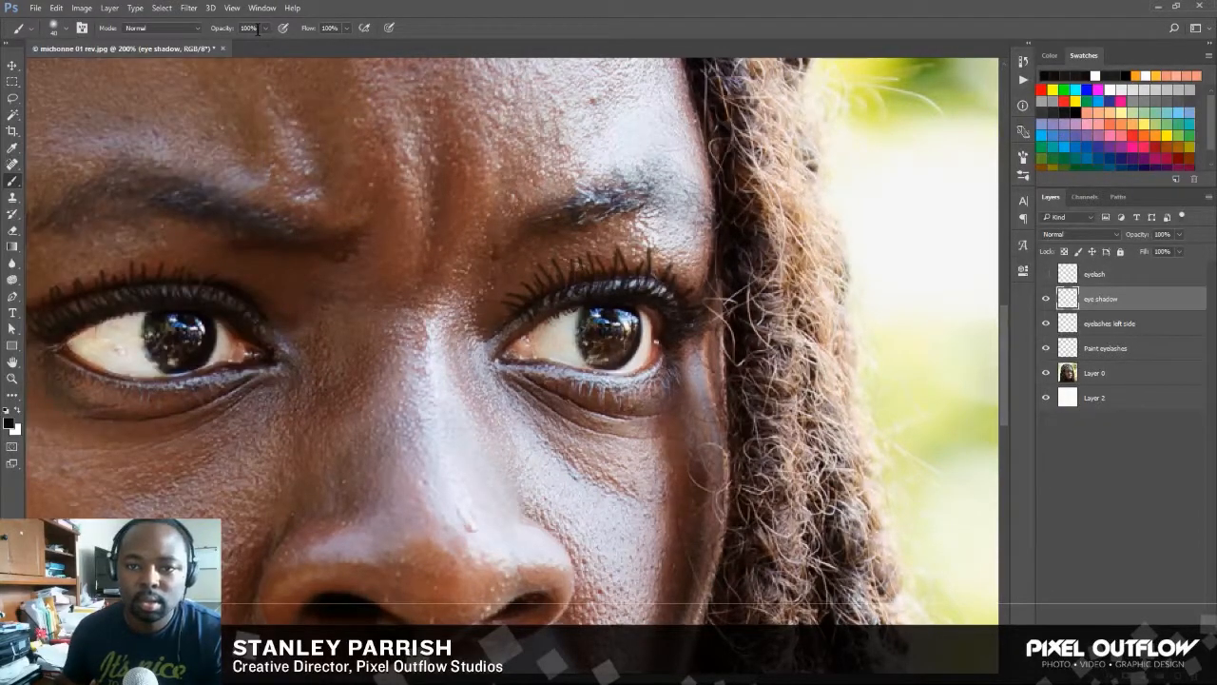
click(249, 28)
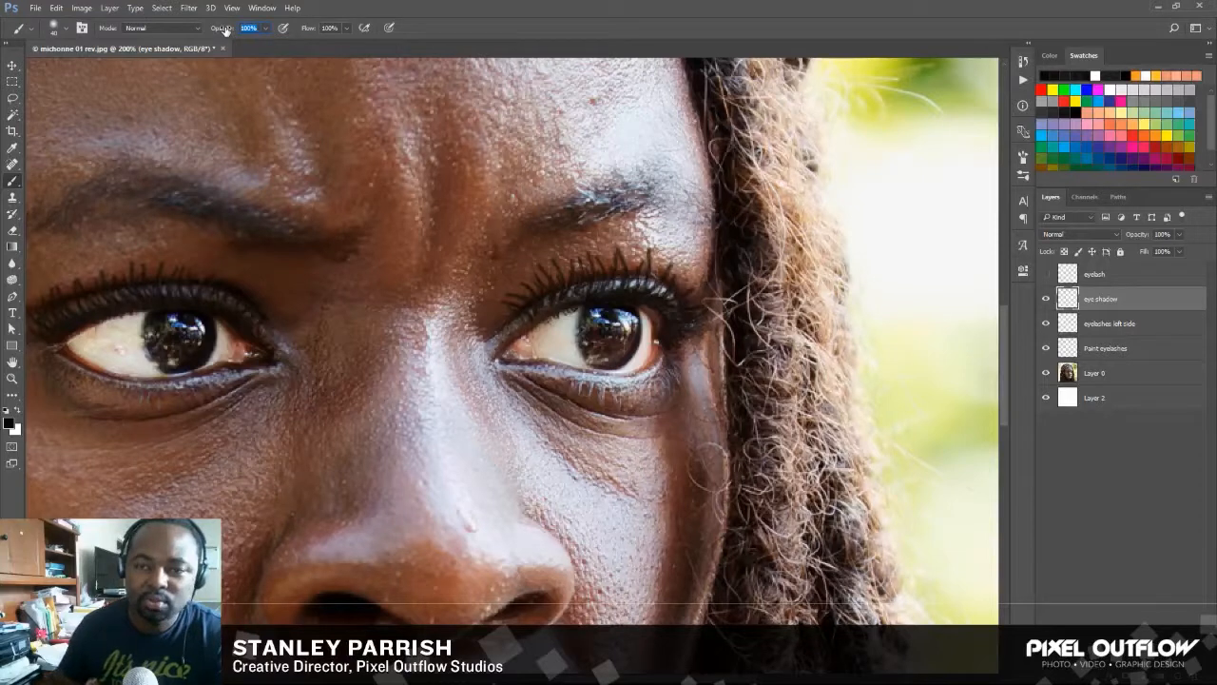
mouse_move(249, 28)
text(20)
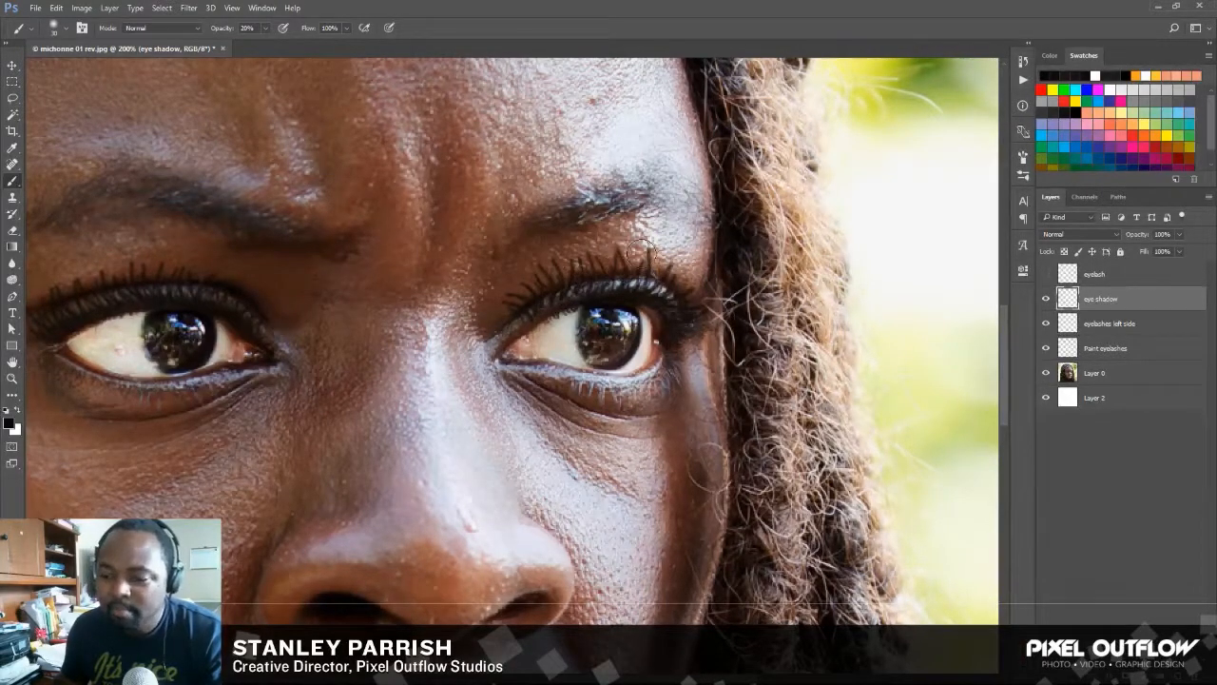
drag(637, 252, 652, 280)
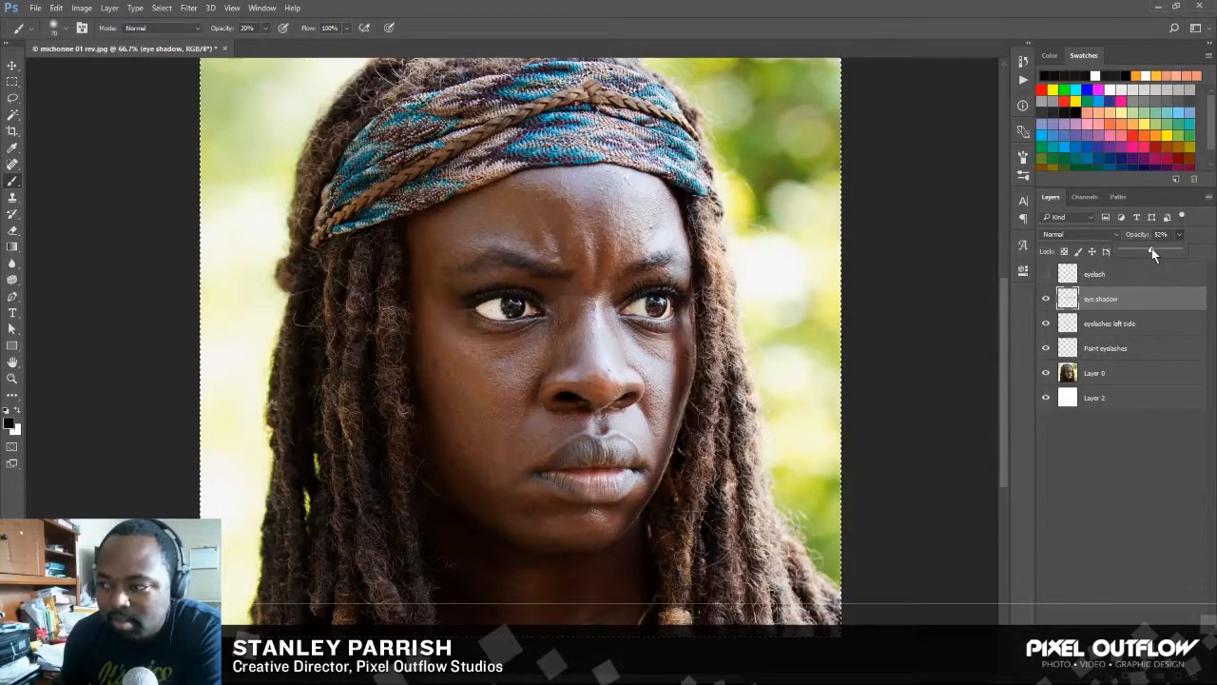
- Set the 'eye shadow' layer opacity to about 64%
drag(1146, 252, 1156, 252)
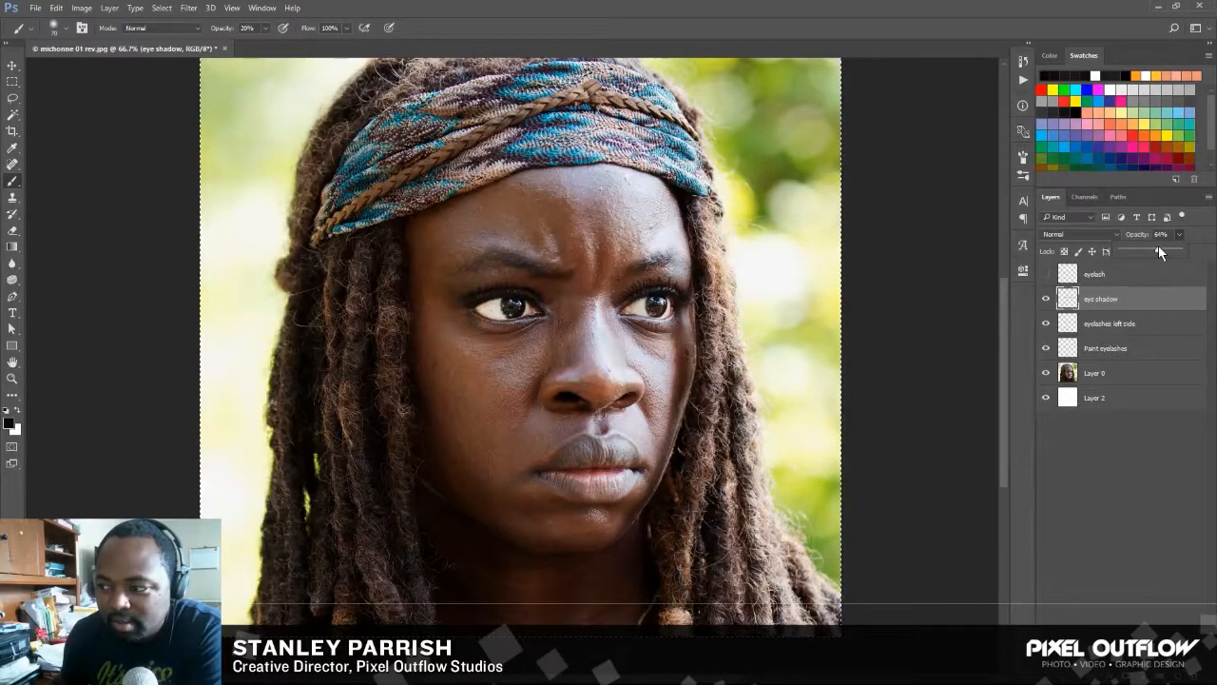